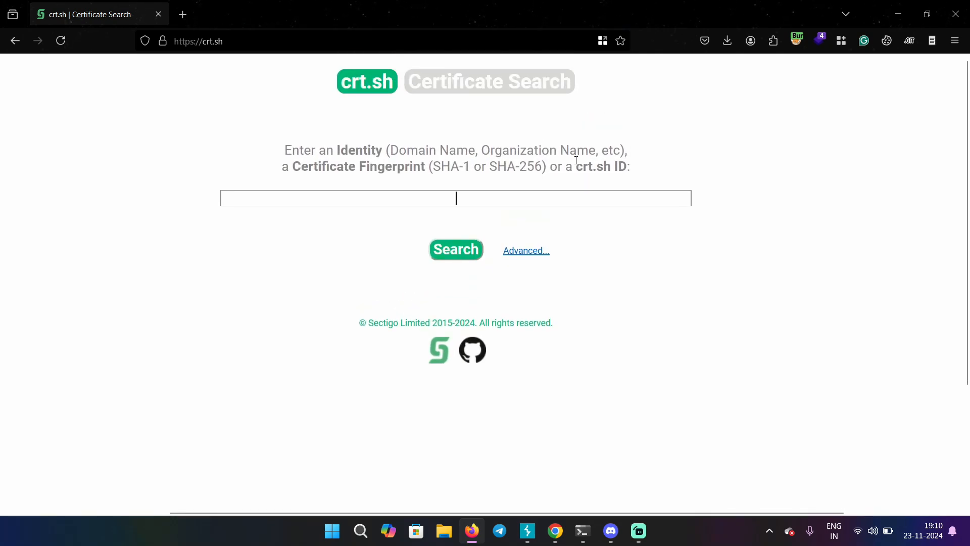
Search crt.sh for tesla.com to list its logged certificates and matching identities
text(tesla)
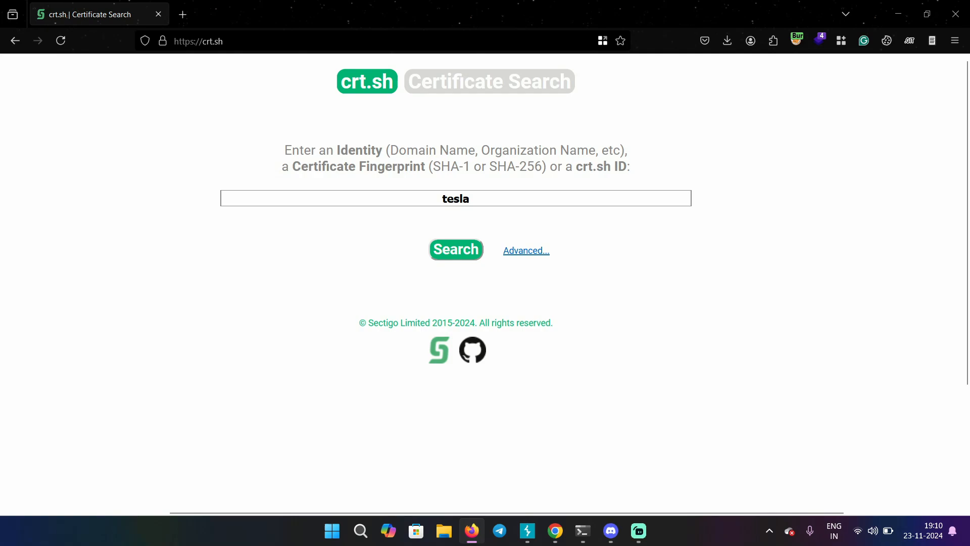
text(.com)
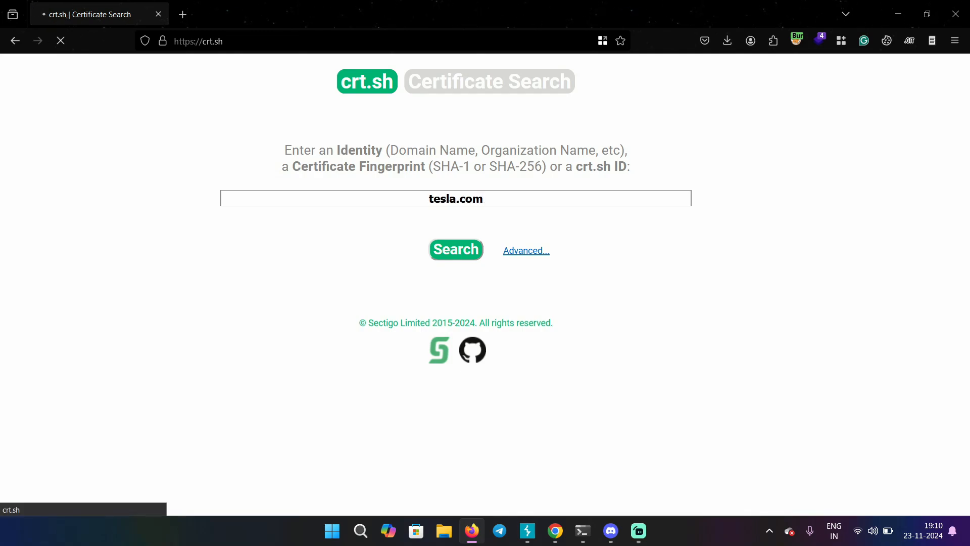
click(456, 250)
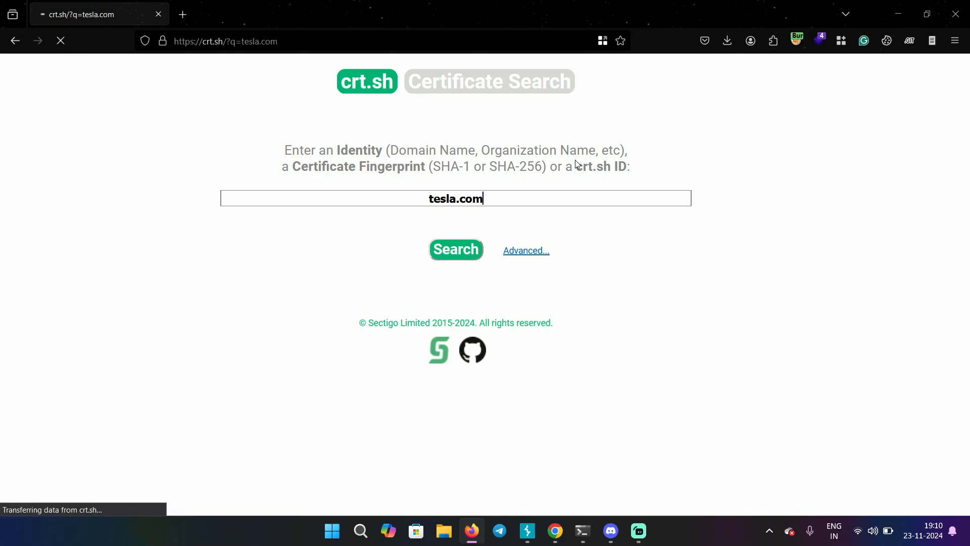
click(456, 249)
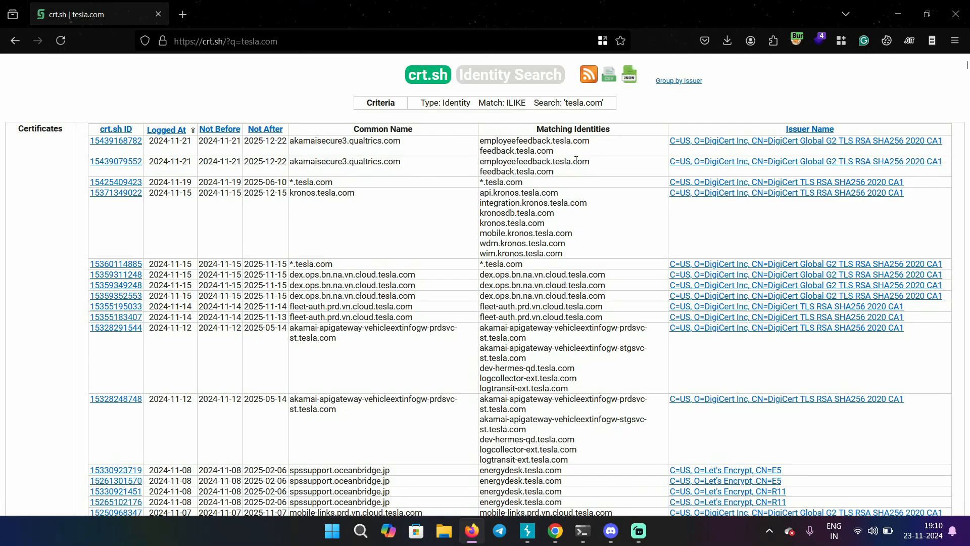
mouse_move(681, 225)
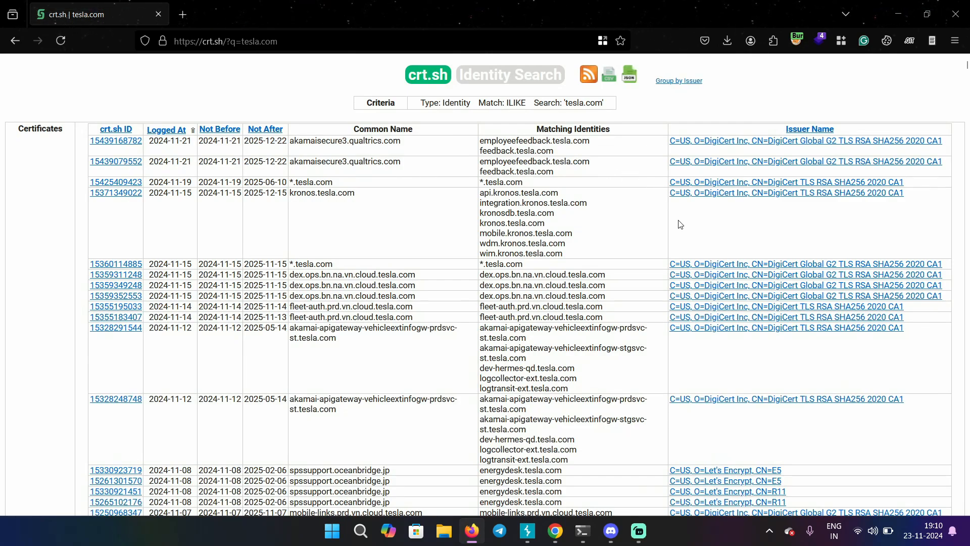
mouse_move(596, 141)
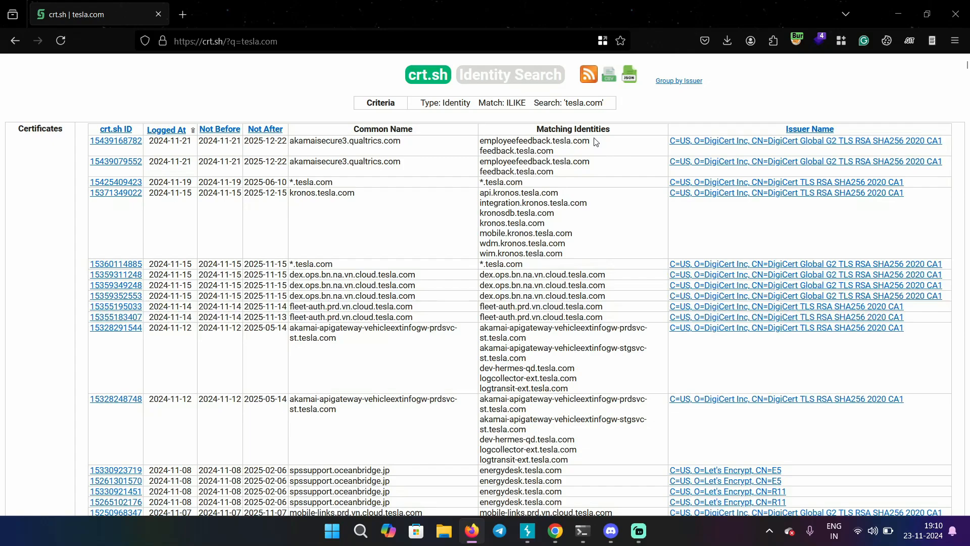
double_click(534, 140)
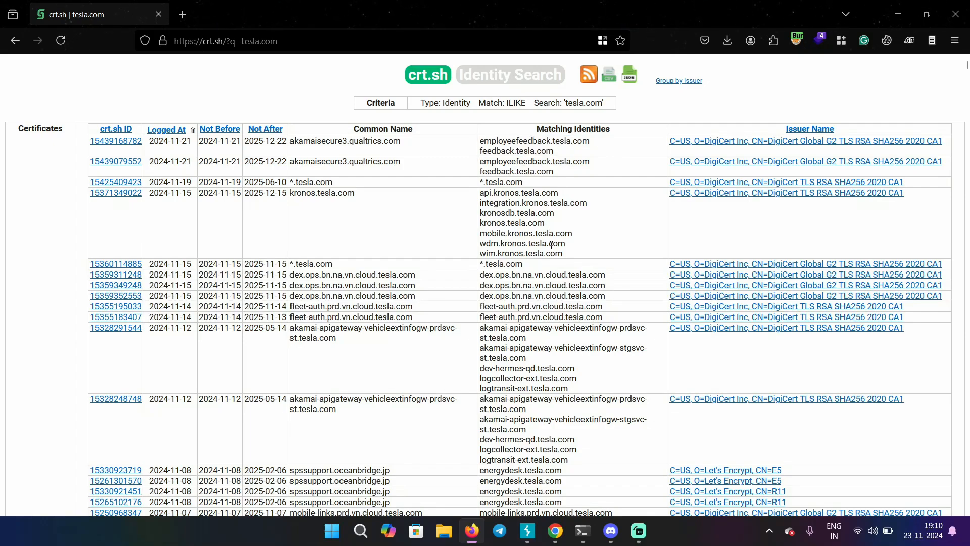
drag(479, 192, 561, 254)
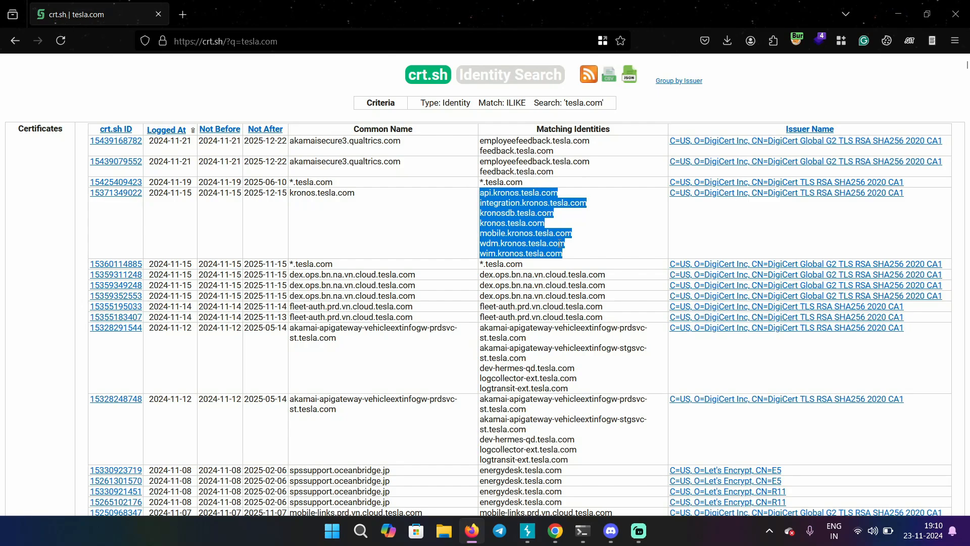
scroll(down, 3)
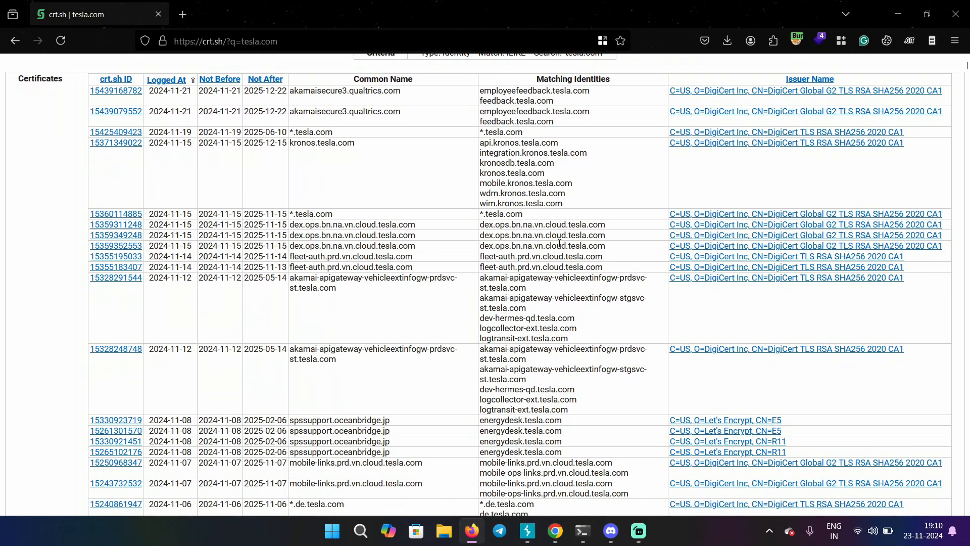
scroll(down, 3)
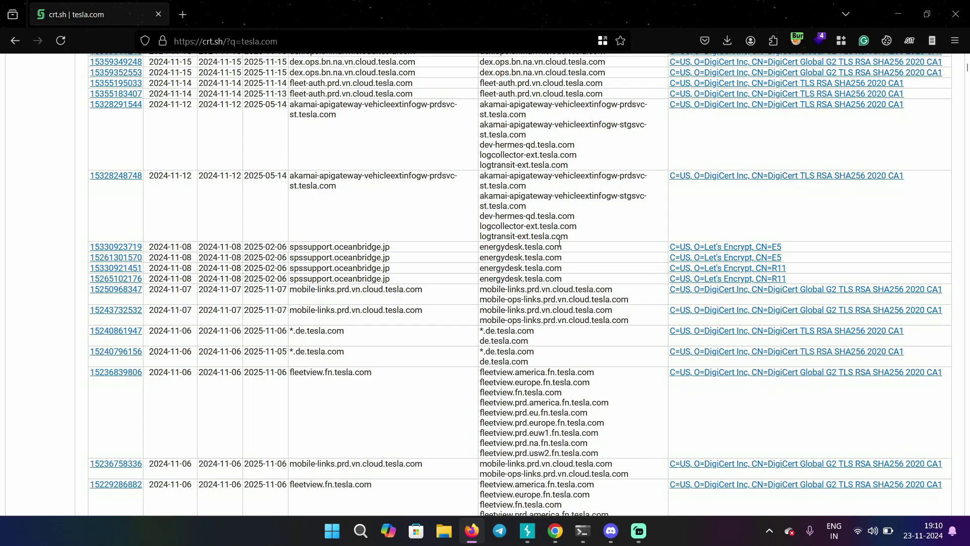
scroll(down, 3)
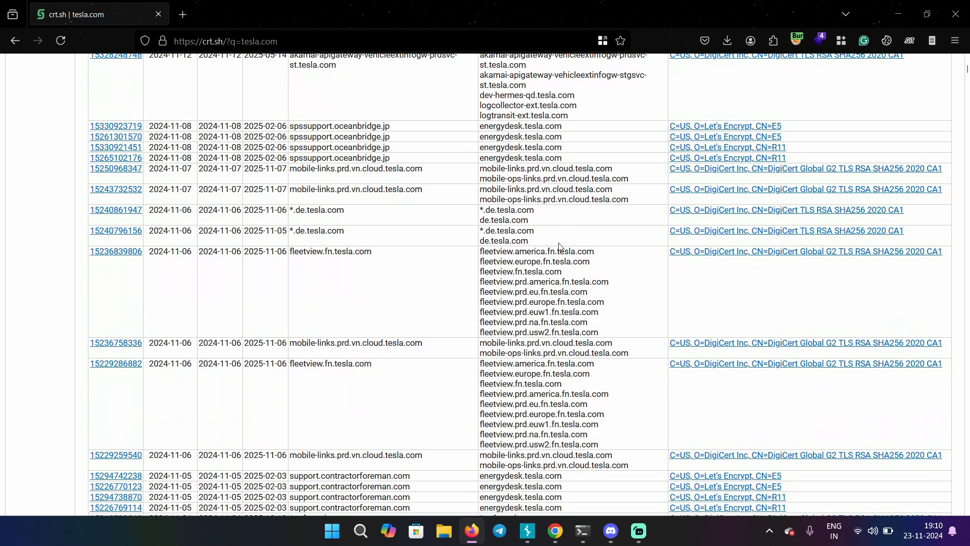
scroll(down, 3)
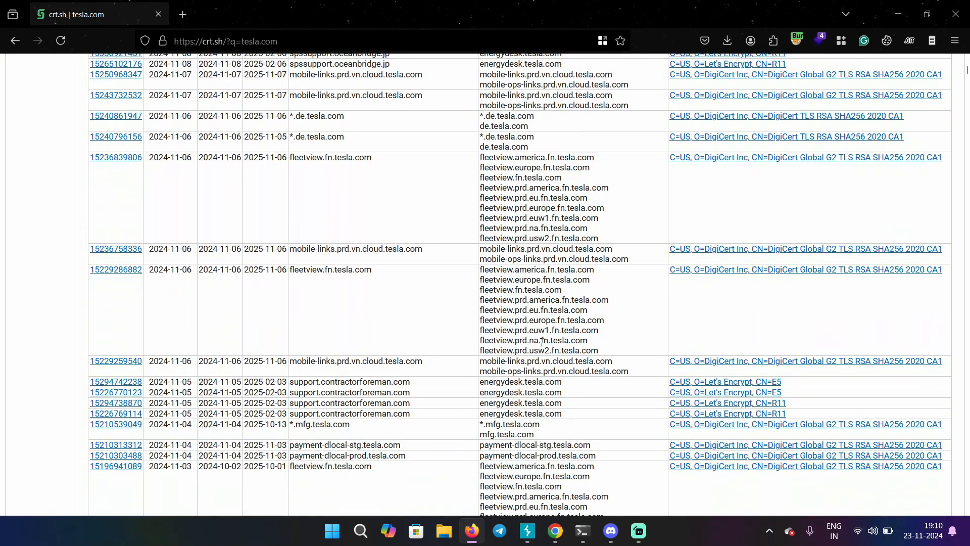
scroll(down, 3)
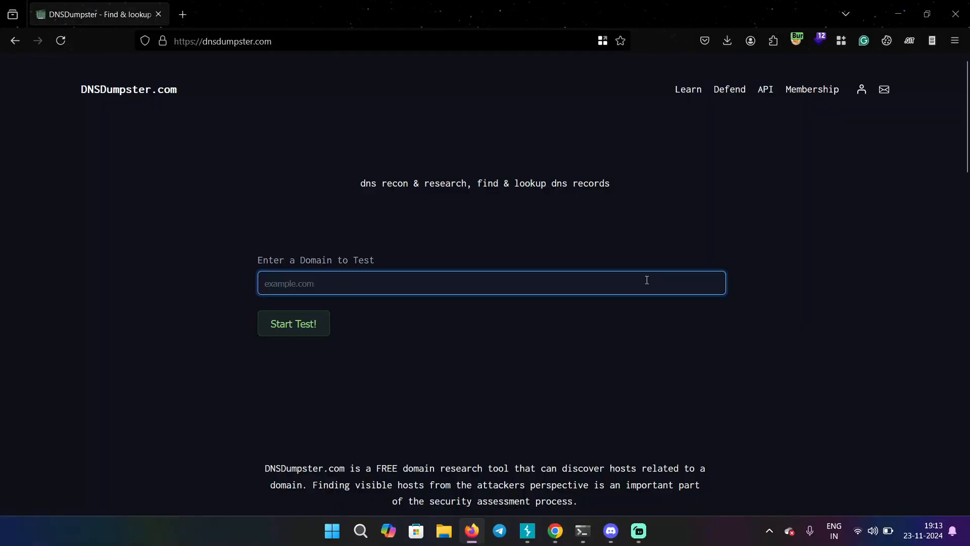
Start a DNSDumpster lookup for tesla.com showing its hosting and locations
text(tesla.com)
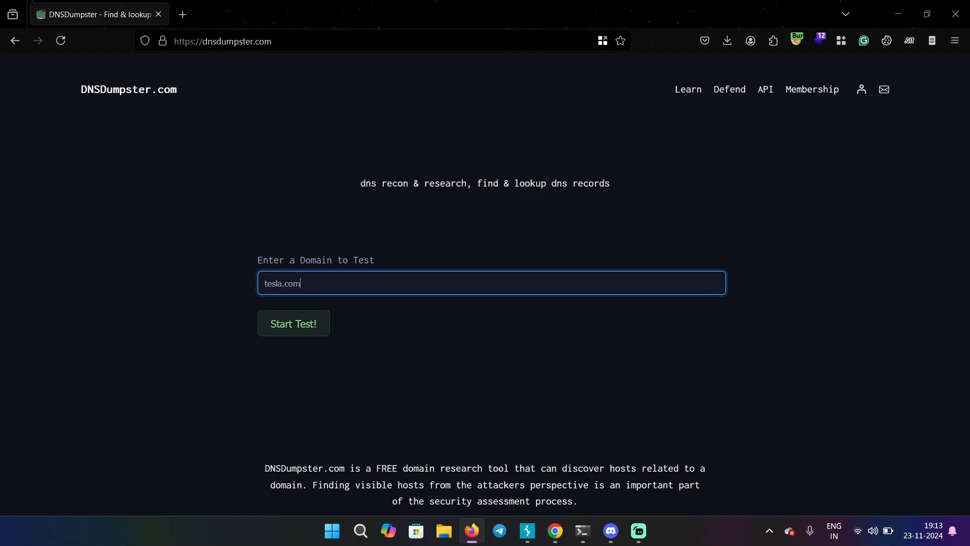
click(293, 323)
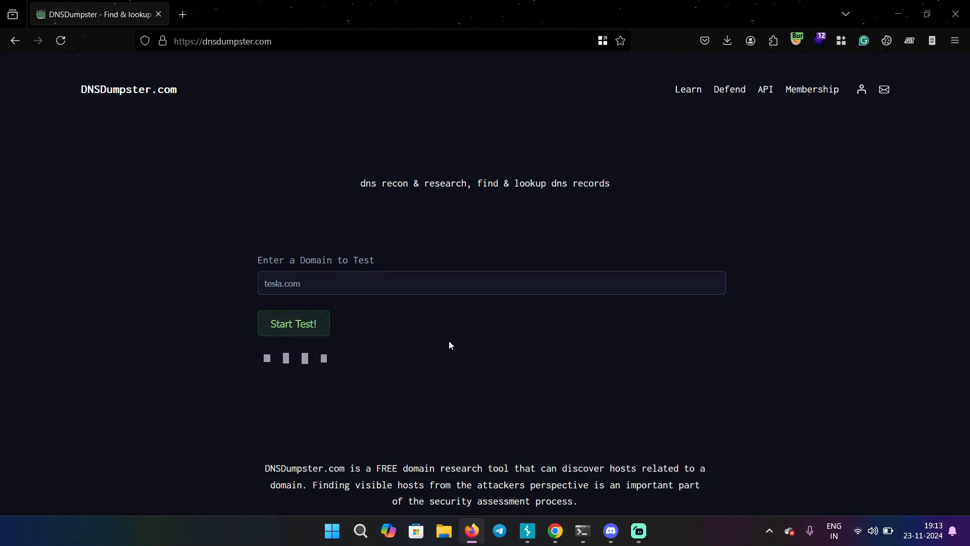
click(293, 324)
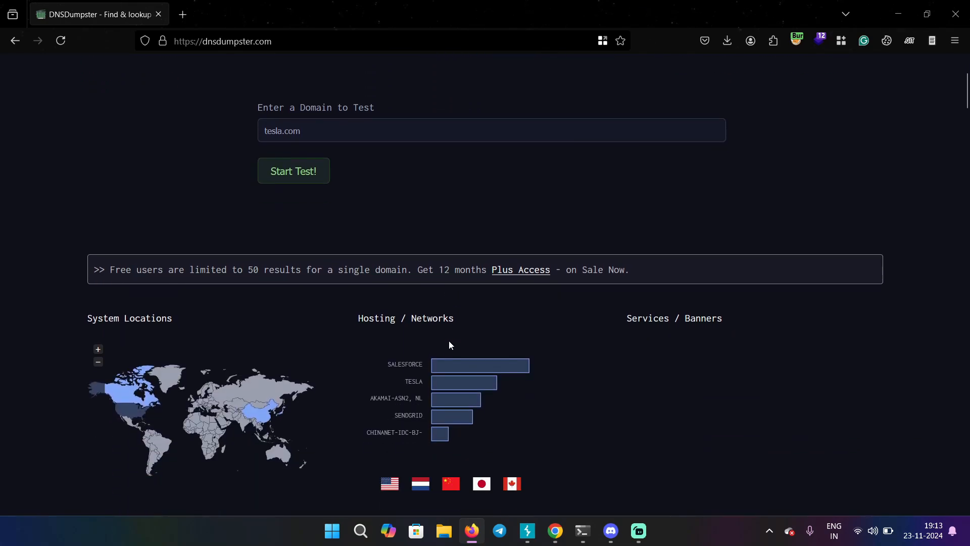
scroll(down, 3)
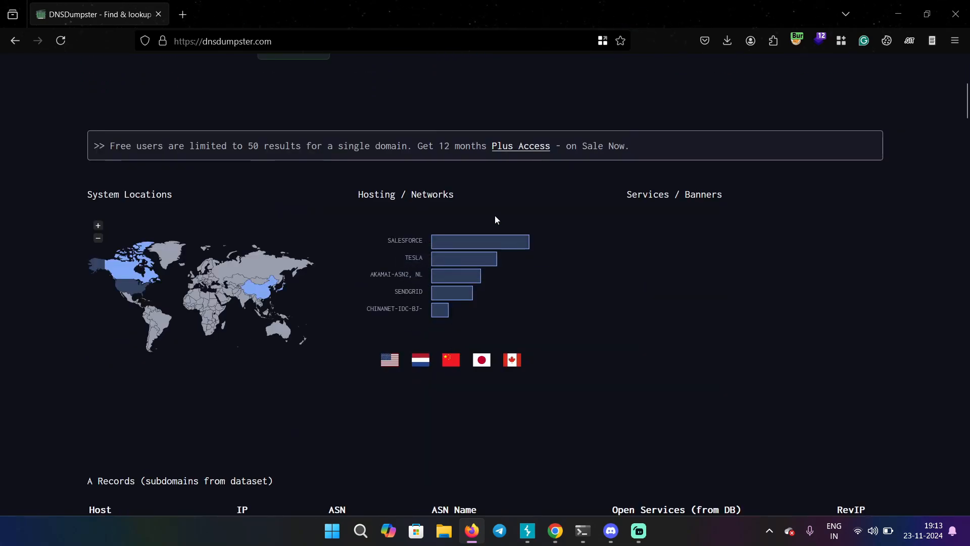
scroll(down, 3)
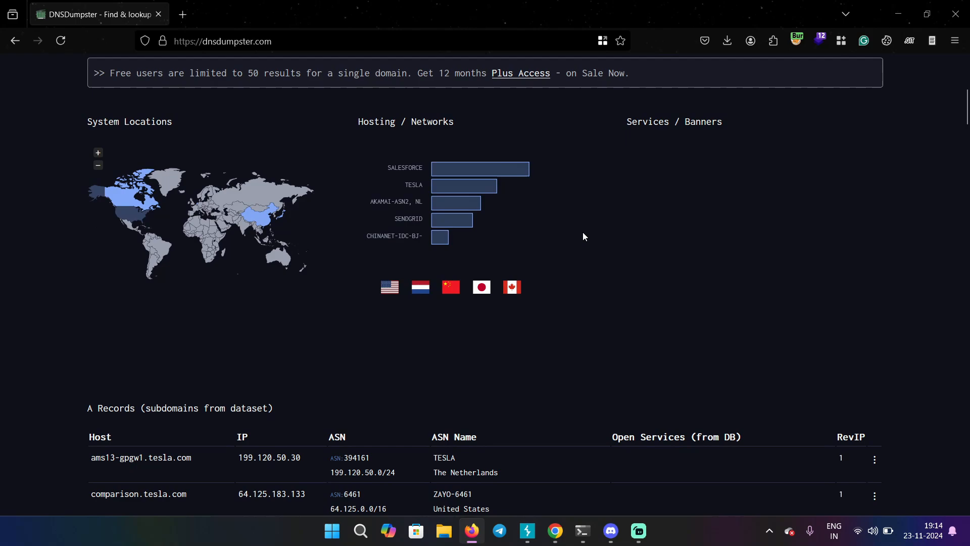
scroll(down, 3)
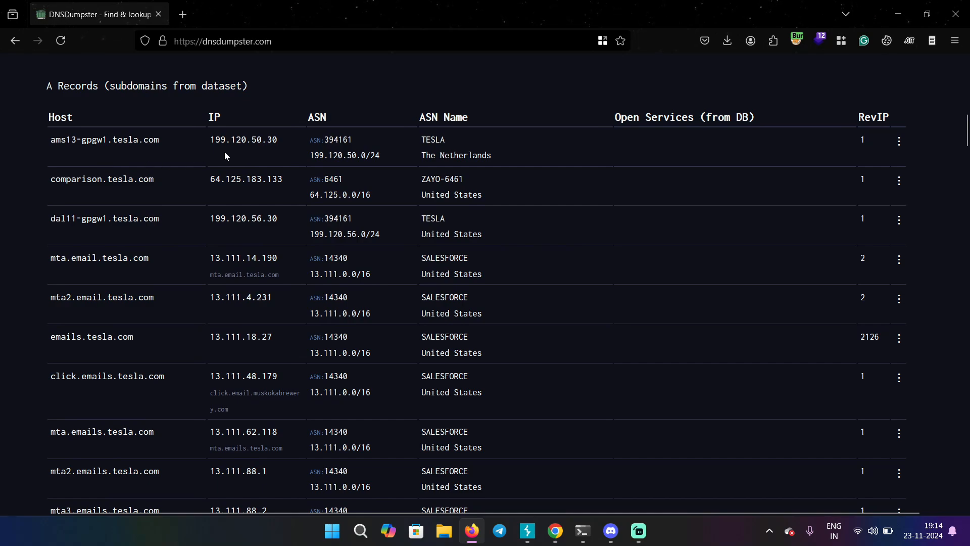
mouse_move(232, 156)
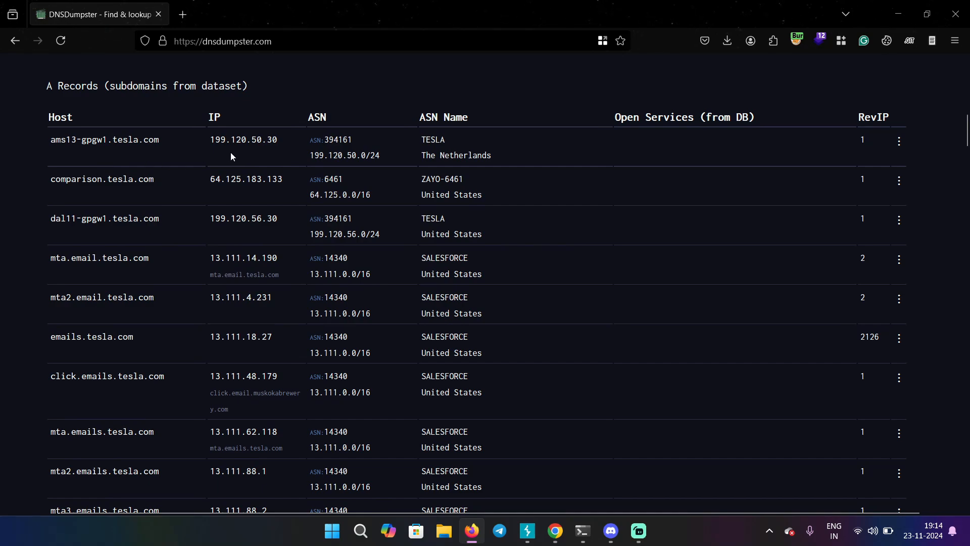
mouse_move(12, 315)
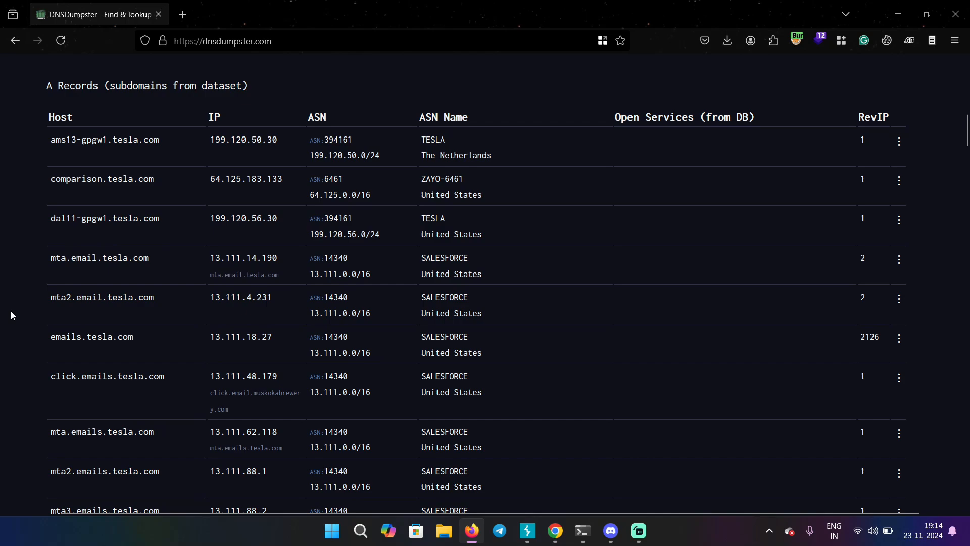
scroll(down, 3)
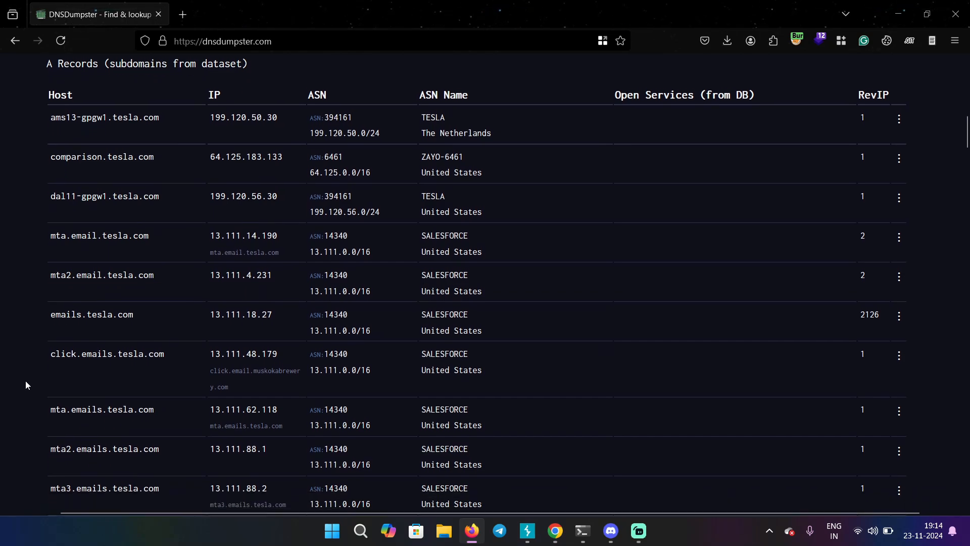
scroll(down, 3)
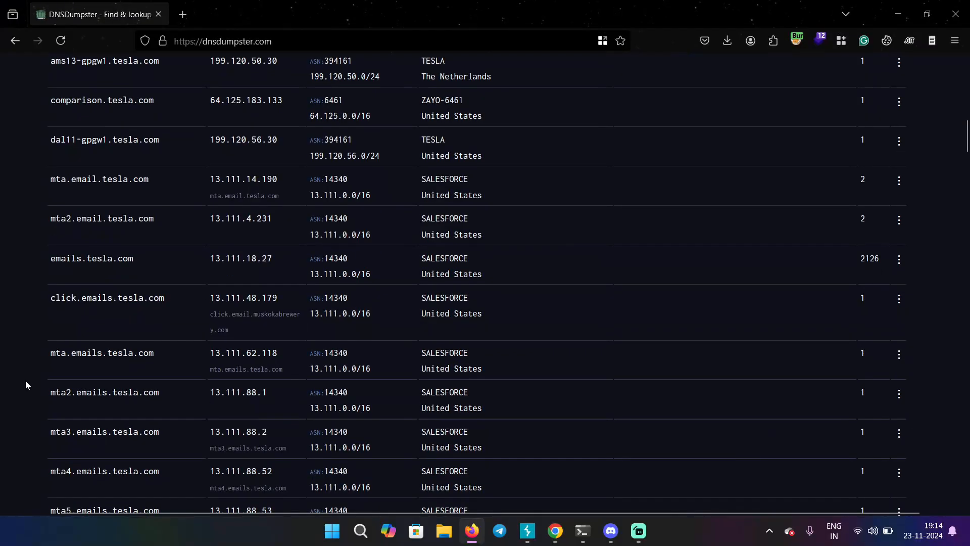
scroll(down, 3)
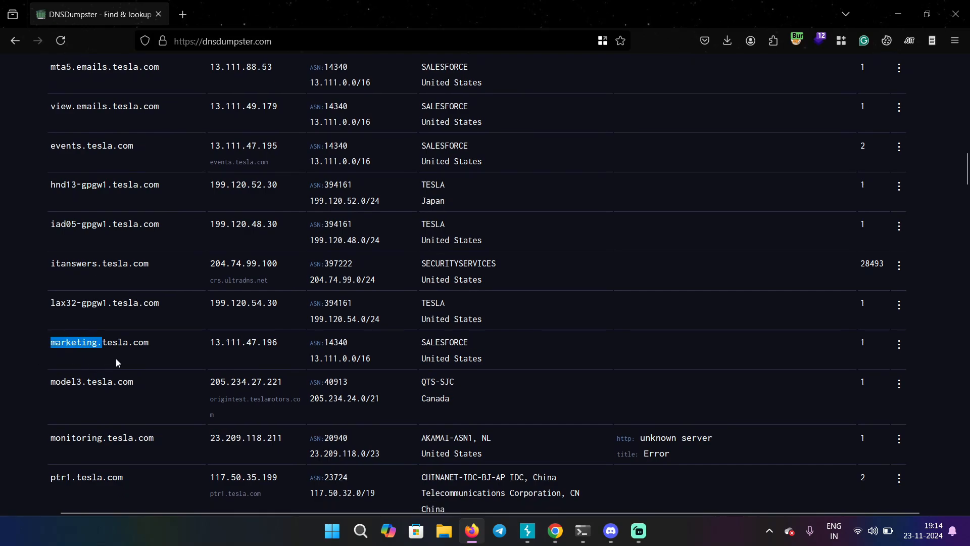
double_click(91, 382)
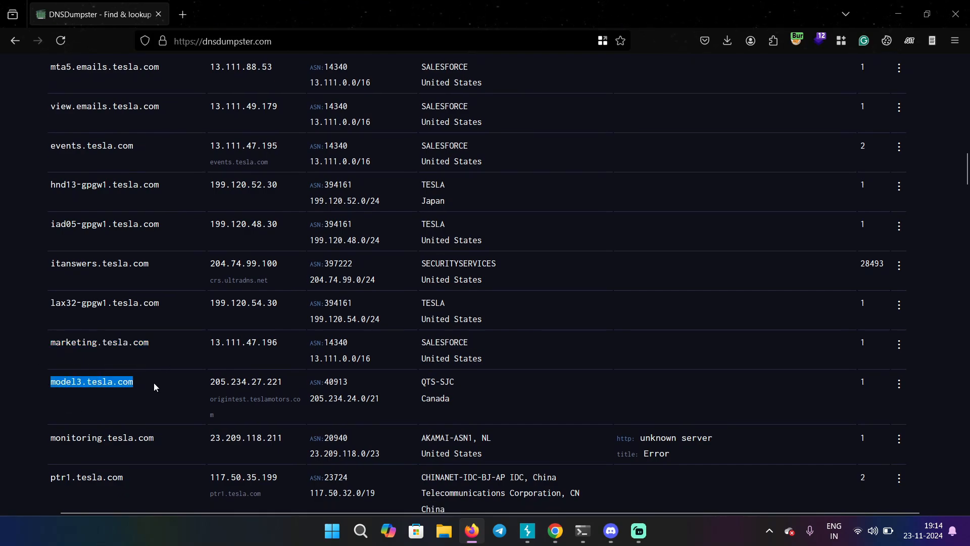
scroll(down, 3)
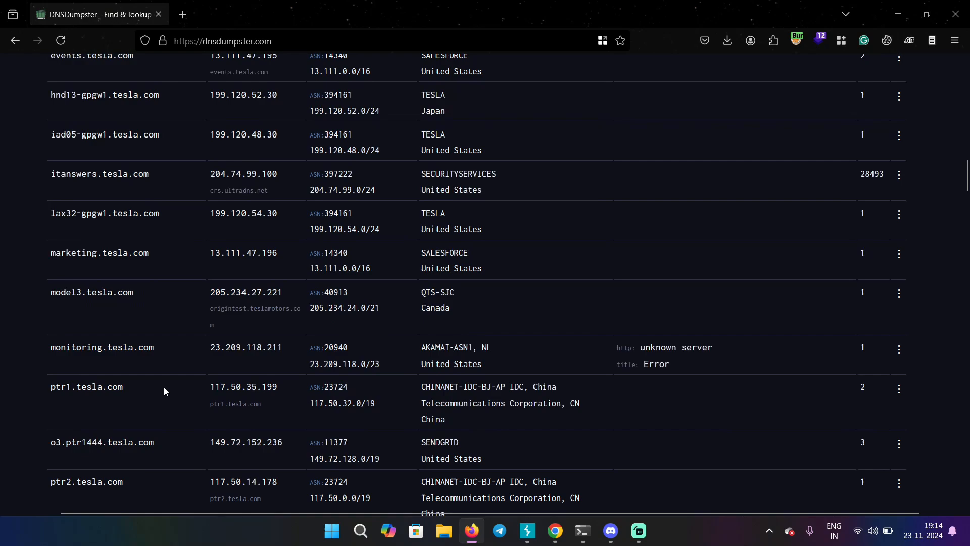
scroll(down, 3)
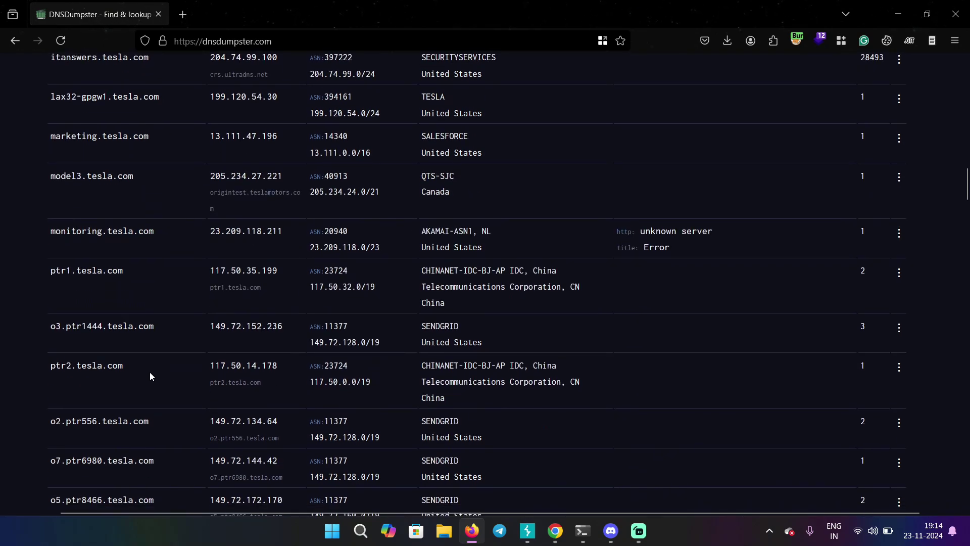
scroll(down, 3)
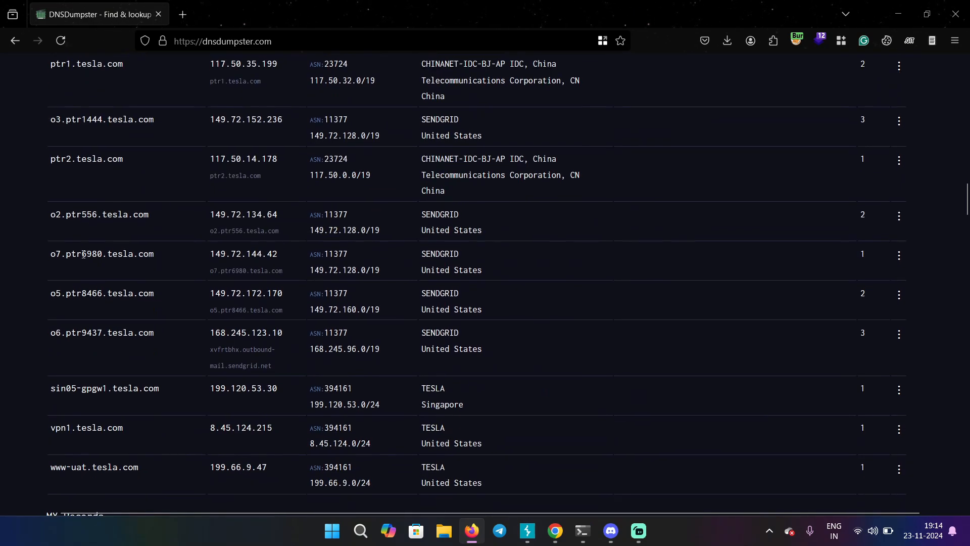
scroll(down, 3)
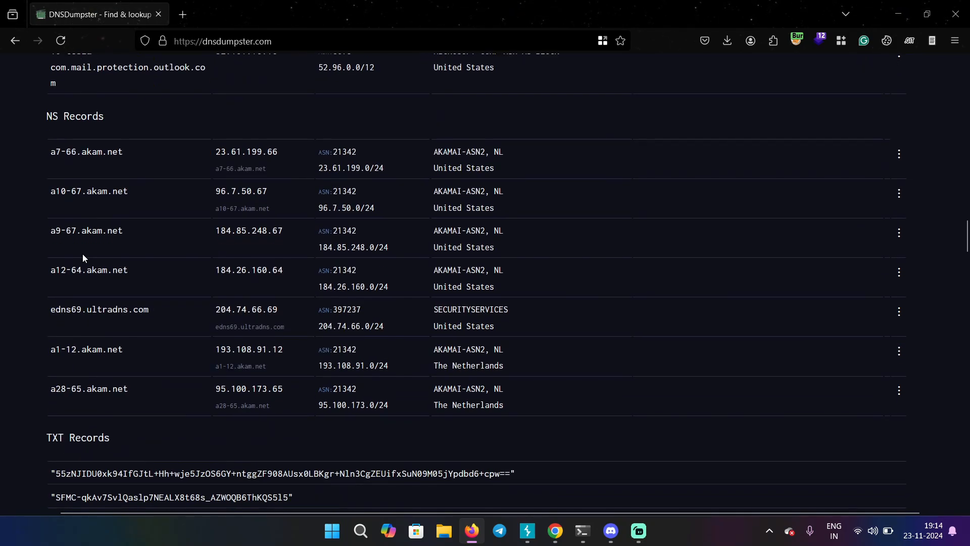
scroll(down, 3)
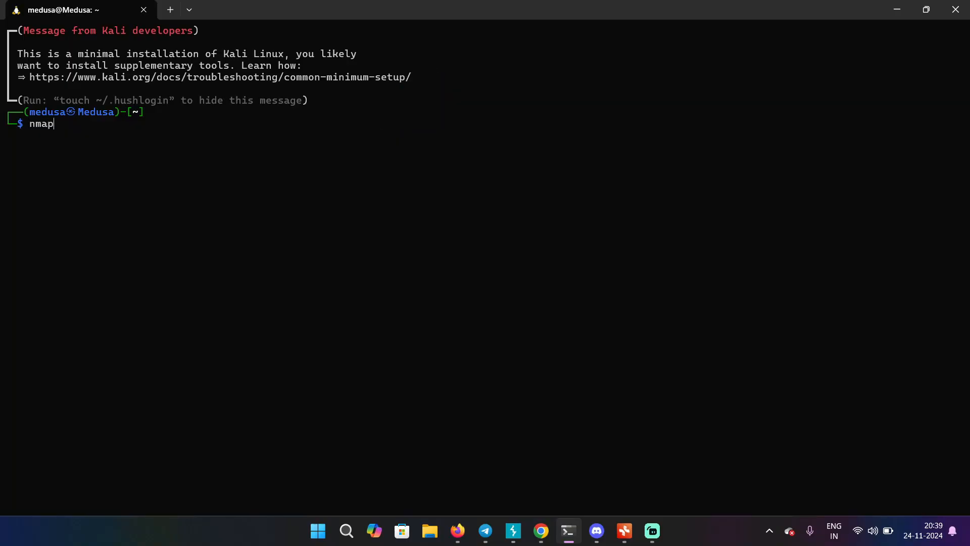
Complete the command nmap -sV 192.168.50.0/24 at the Kali prompt
text(-sV 192)
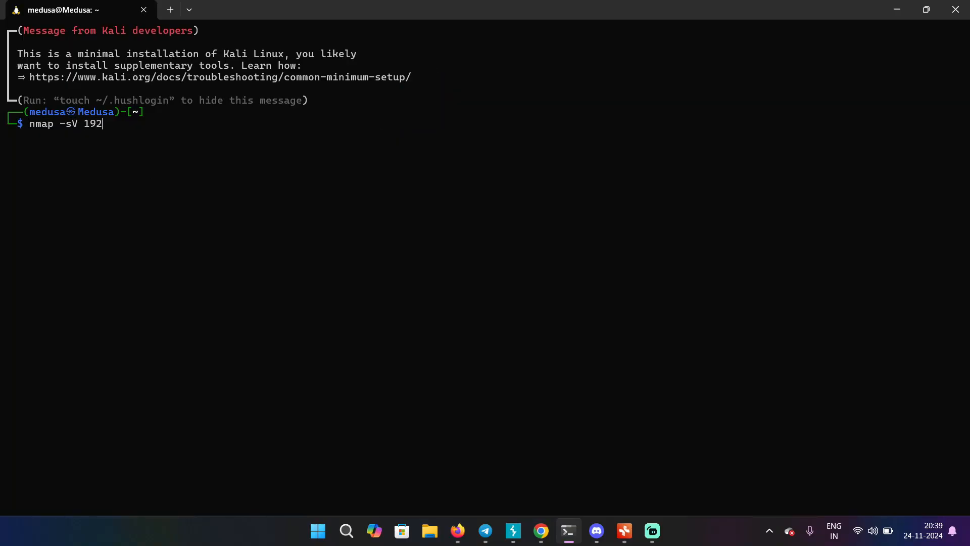
text(.168.50)
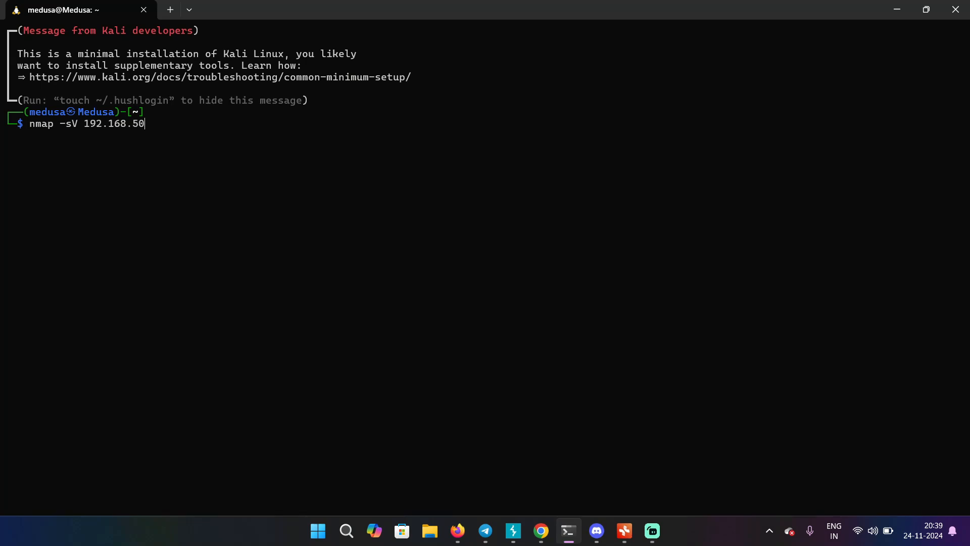
text(.0/24)
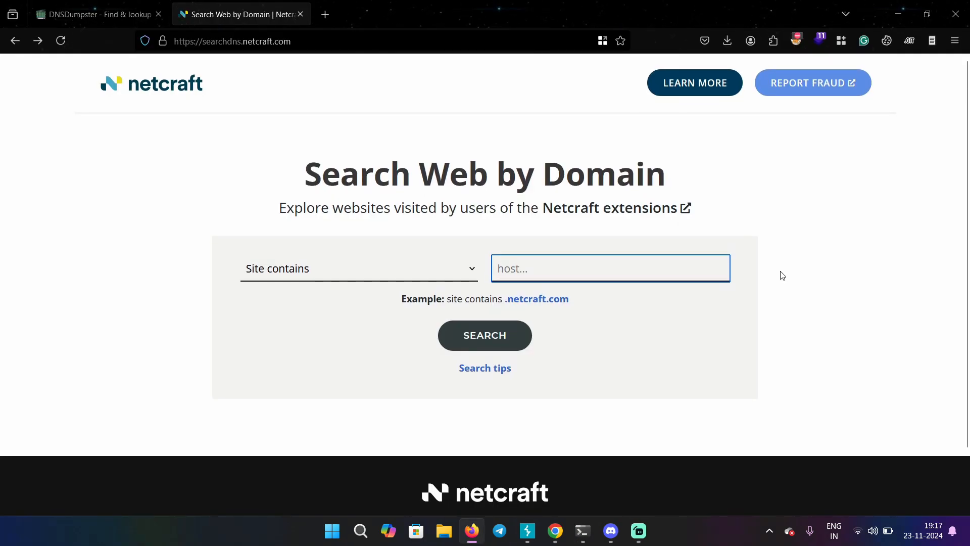
Search Netcraft for hostnames containing tesla.com, returning 47 results
text(tesla.com)
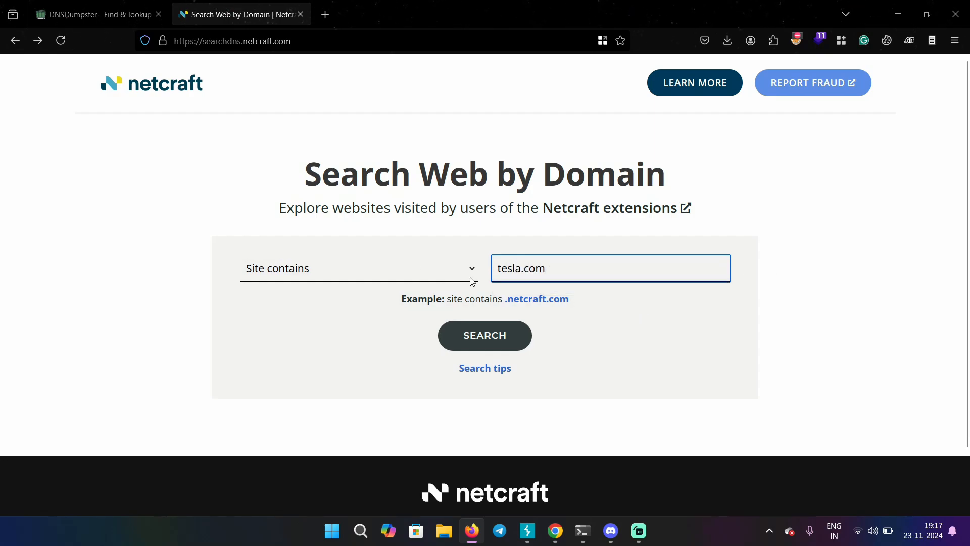
click(358, 269)
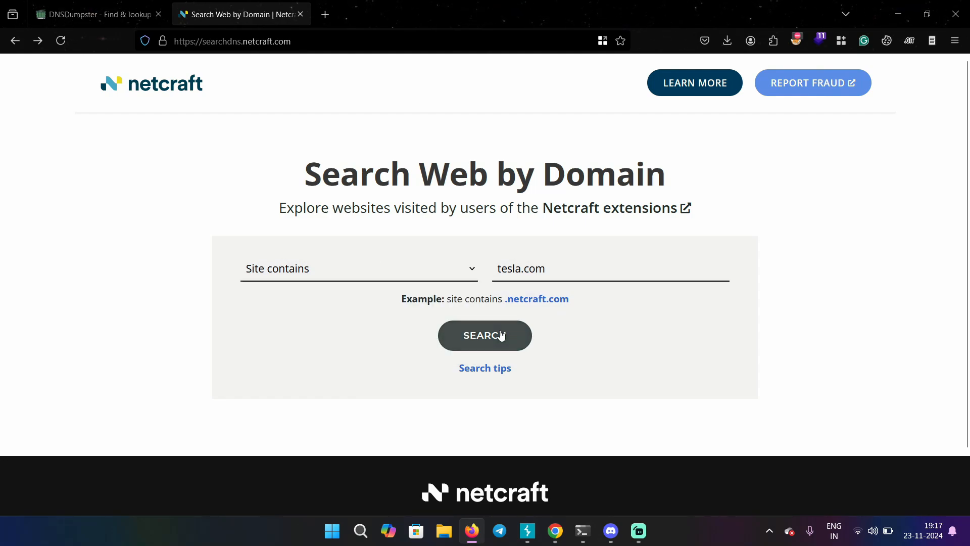
click(485, 334)
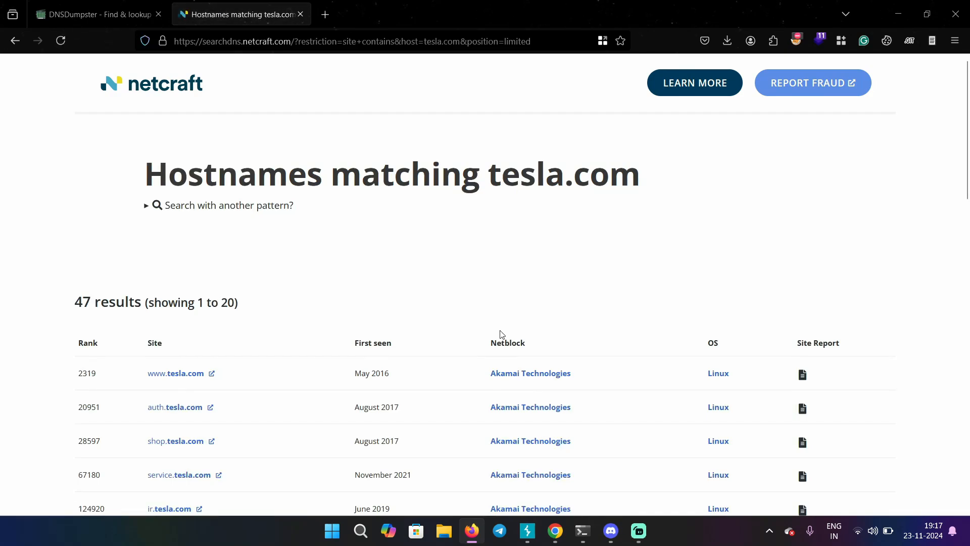
Scroll through the 47 tesla.com hostname matches, including suppliers and digitalassets
scroll(down, 3)
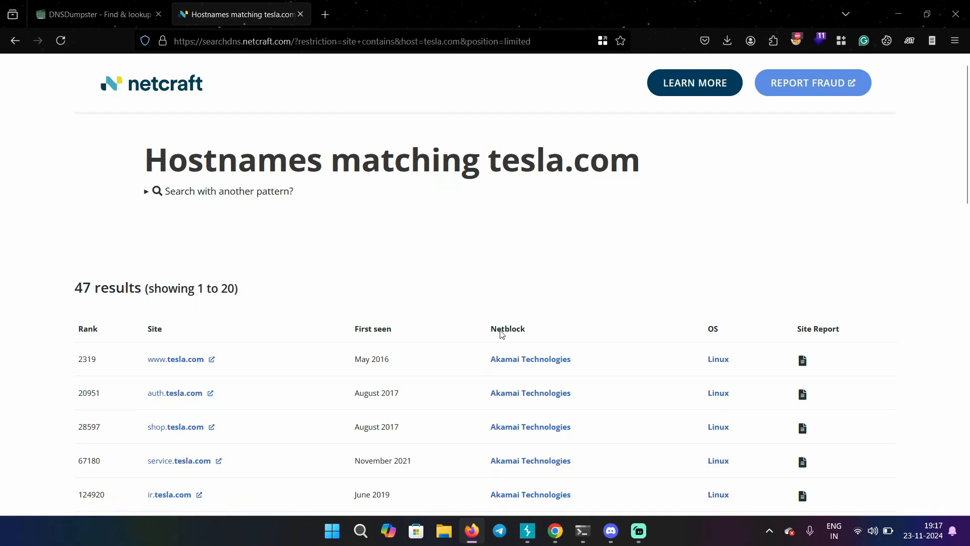
triple_click(386, 160)
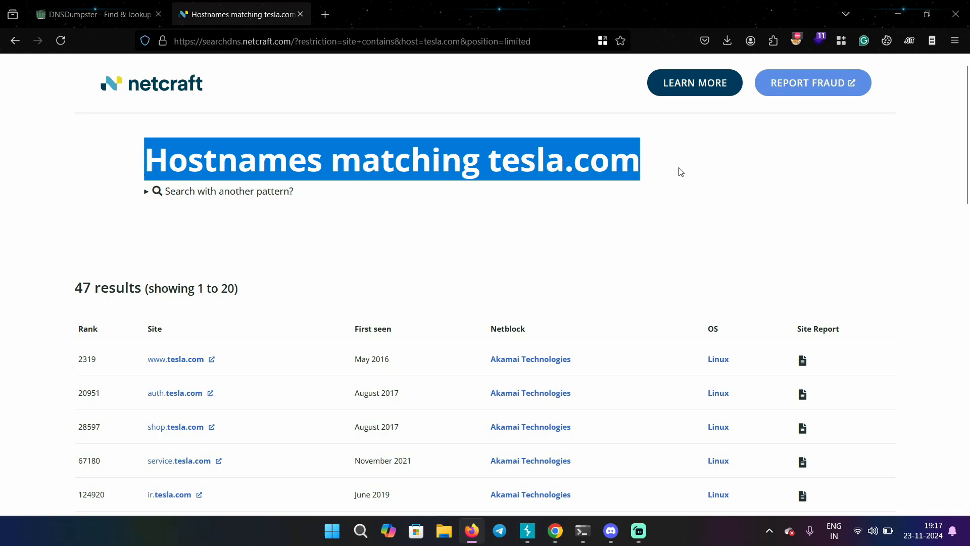
scroll(down, 3)
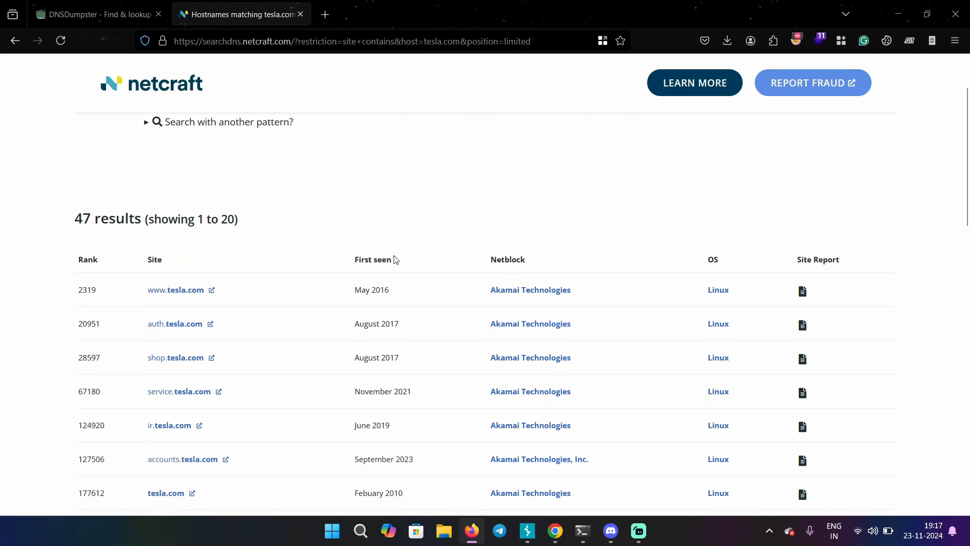
mouse_move(305, 239)
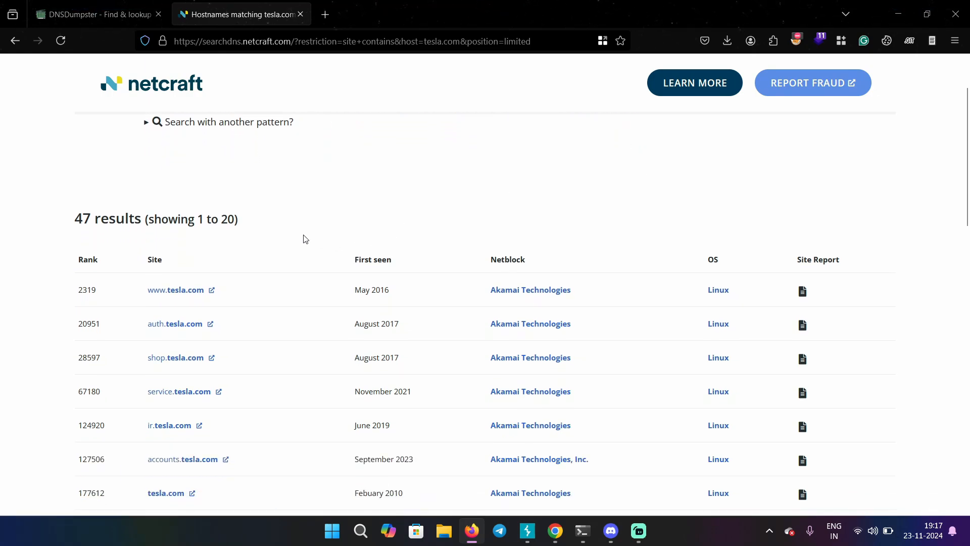
scroll(down, 3)
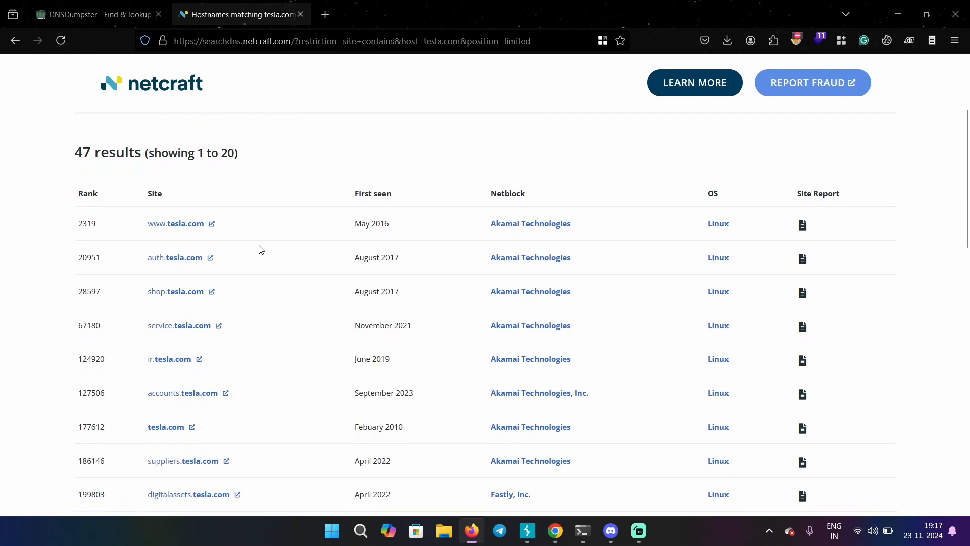
scroll(down, 3)
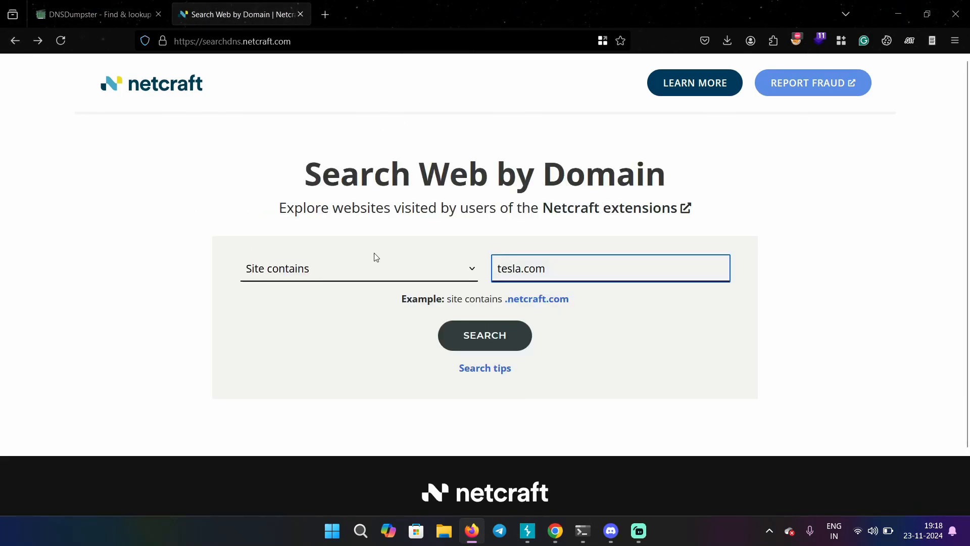
Switch Netcraft to match sites ending with tesla.com, returning 36 hostnames
click(358, 269)
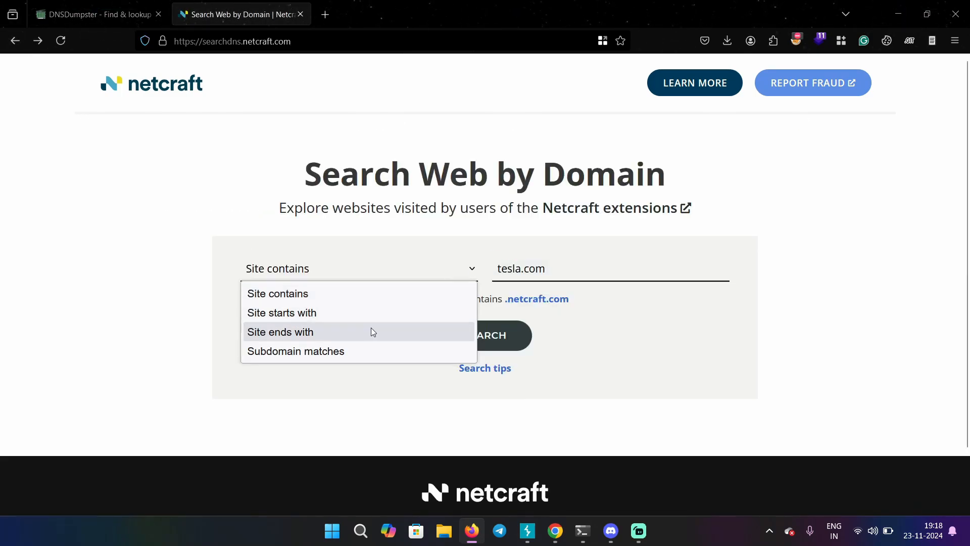
click(281, 331)
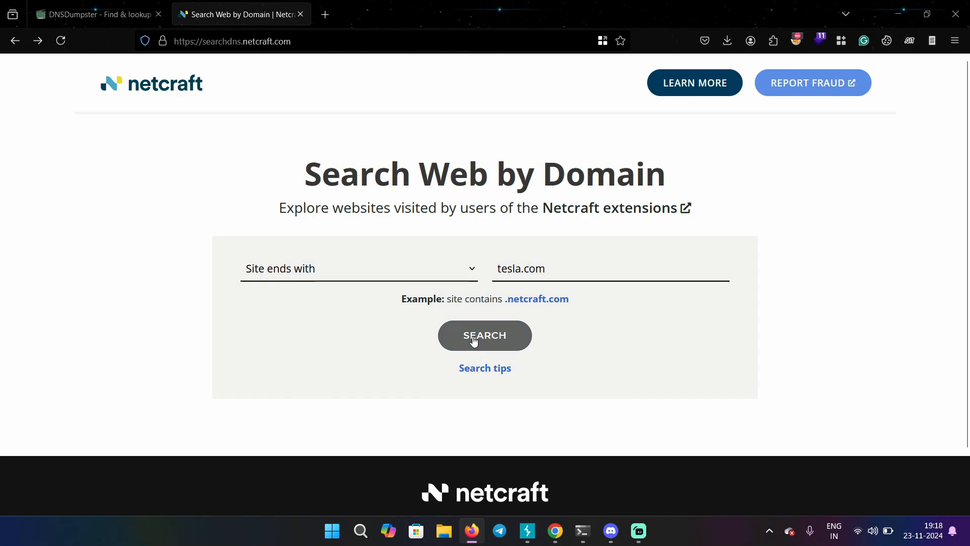
click(485, 336)
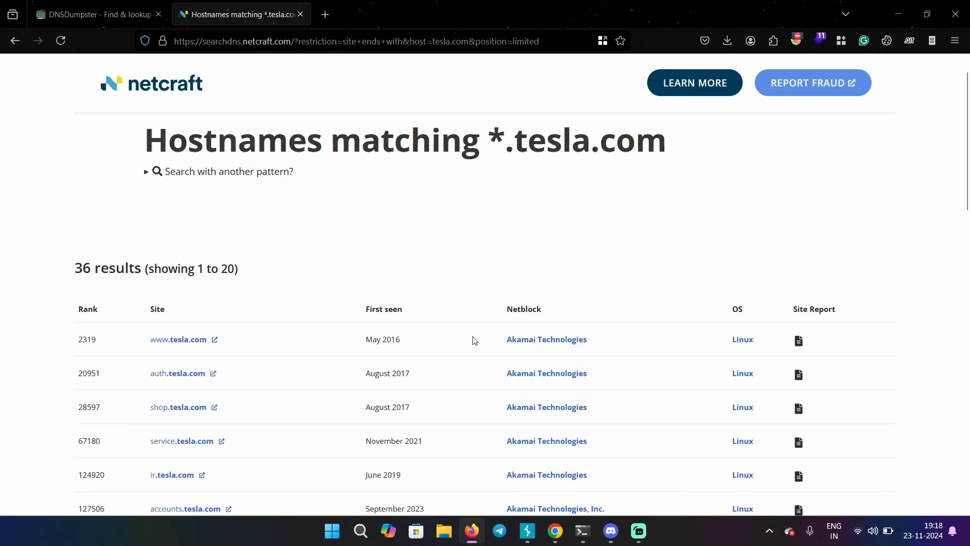
scroll(down, 3)
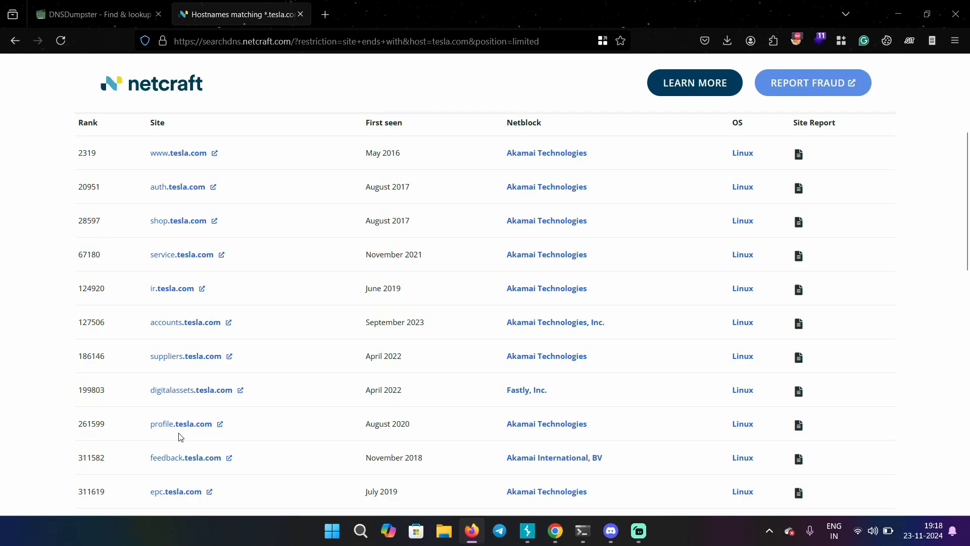
scroll(down, 3)
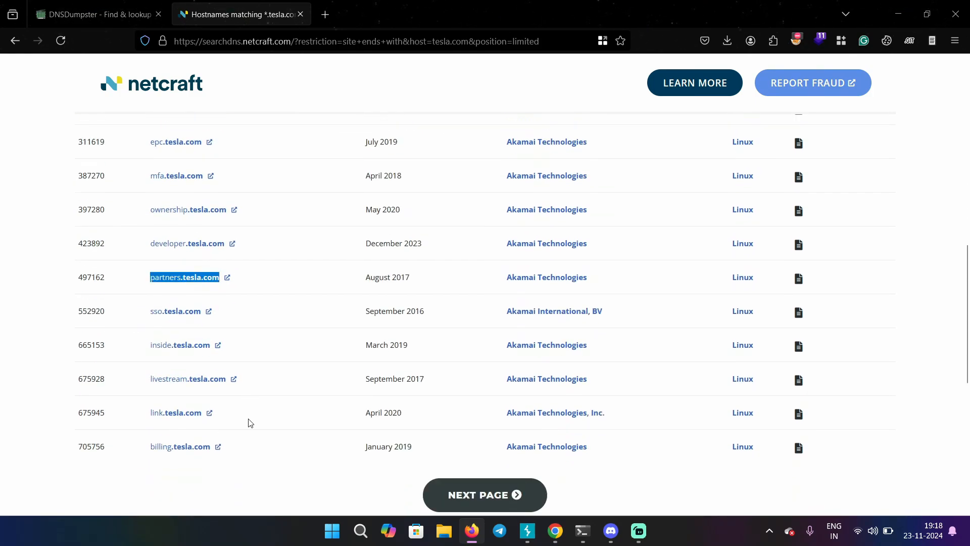
Page to results 21 to 36 of the *.tesla.com hostnames and review them
click(484, 495)
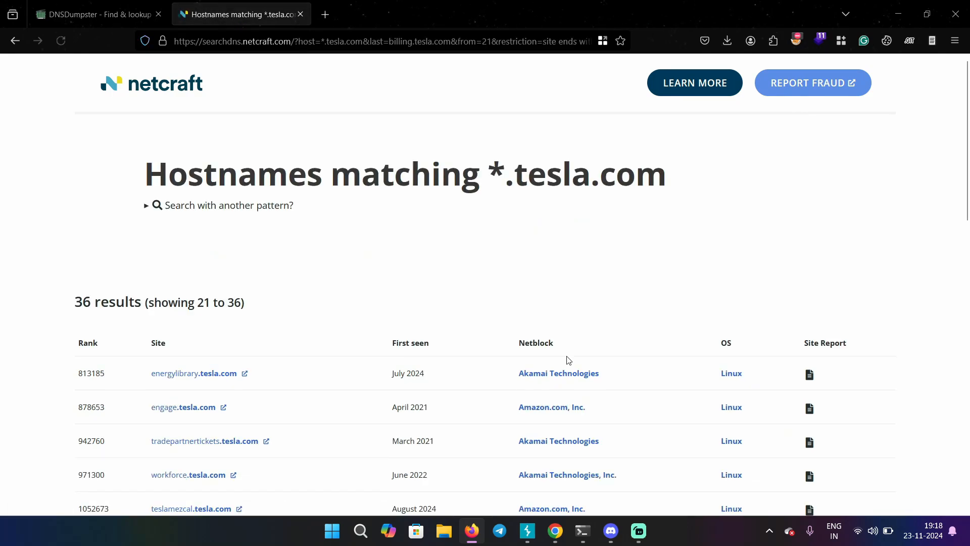
scroll(down, 3)
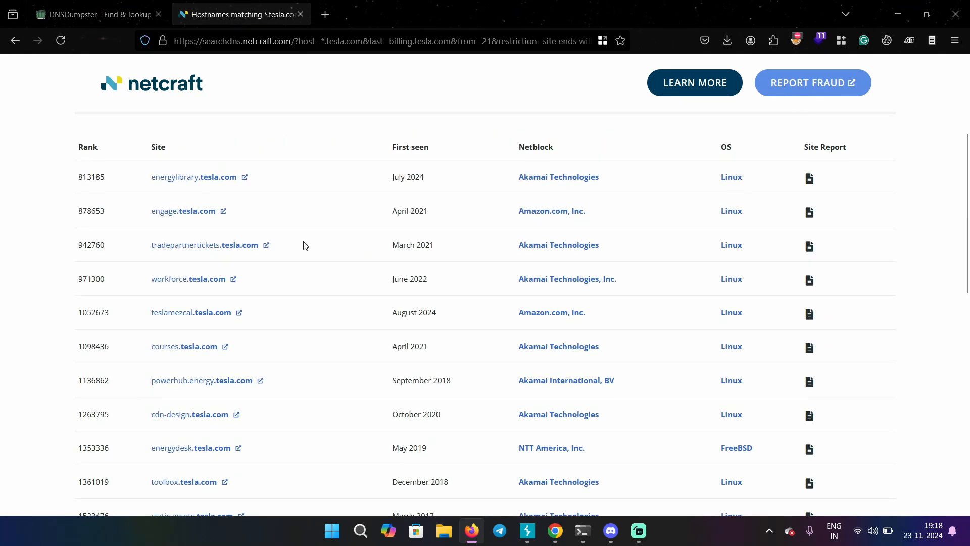
scroll(down, 3)
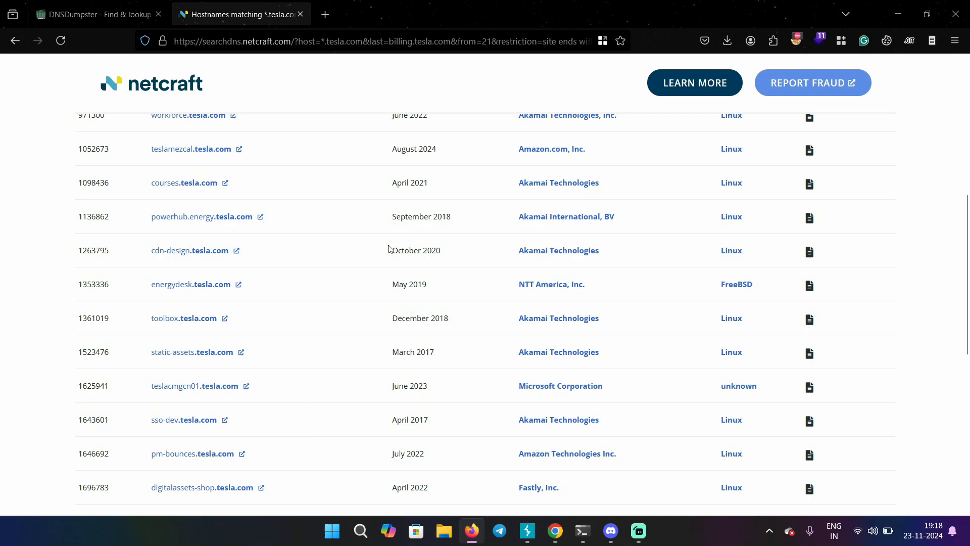
scroll(down, 3)
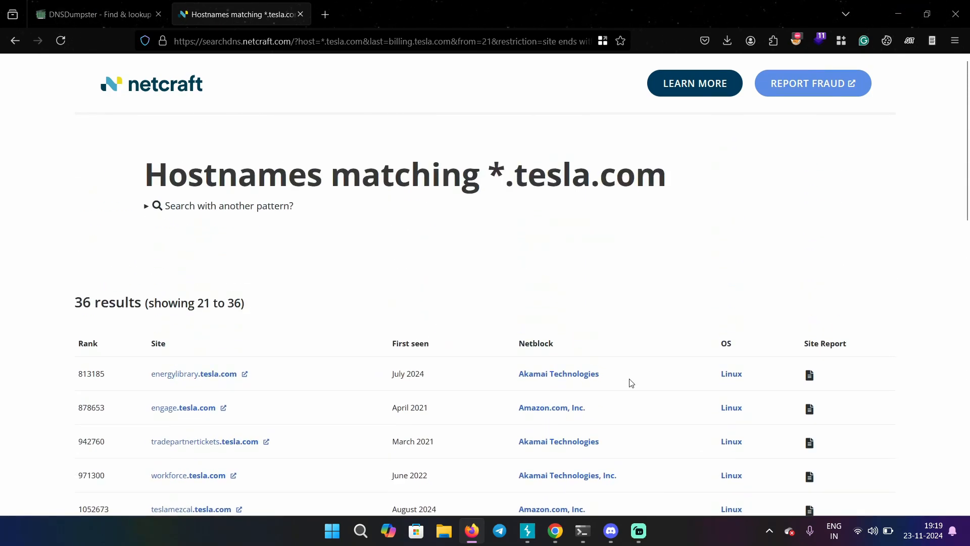
scroll(down, 3)
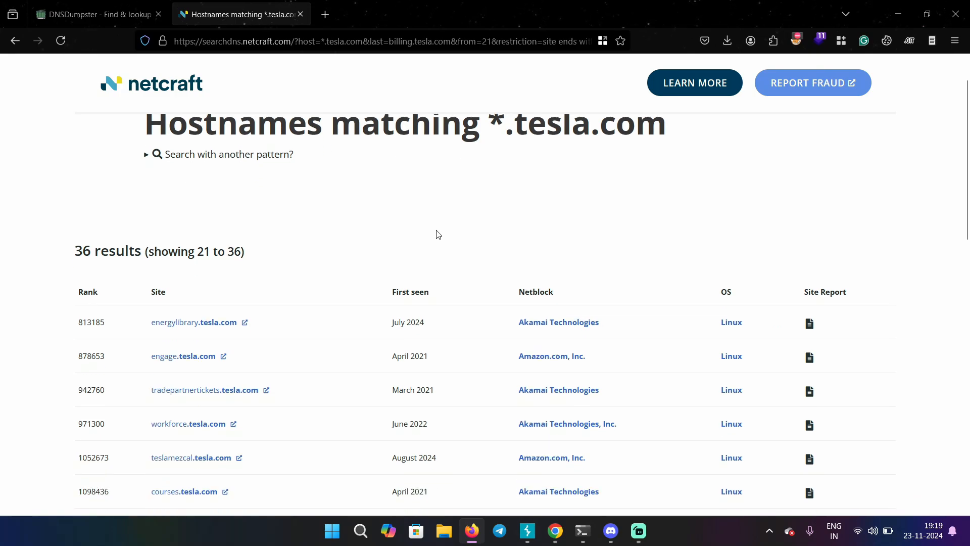
scroll(down, 3)
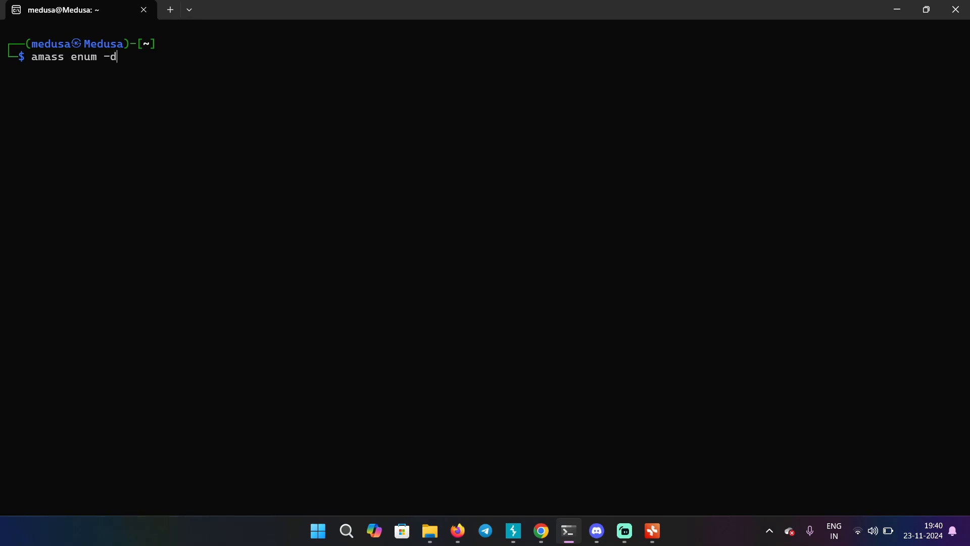
Run amass enum -d tesla.com and start a second Kali terminal tab
text(tesla.com)
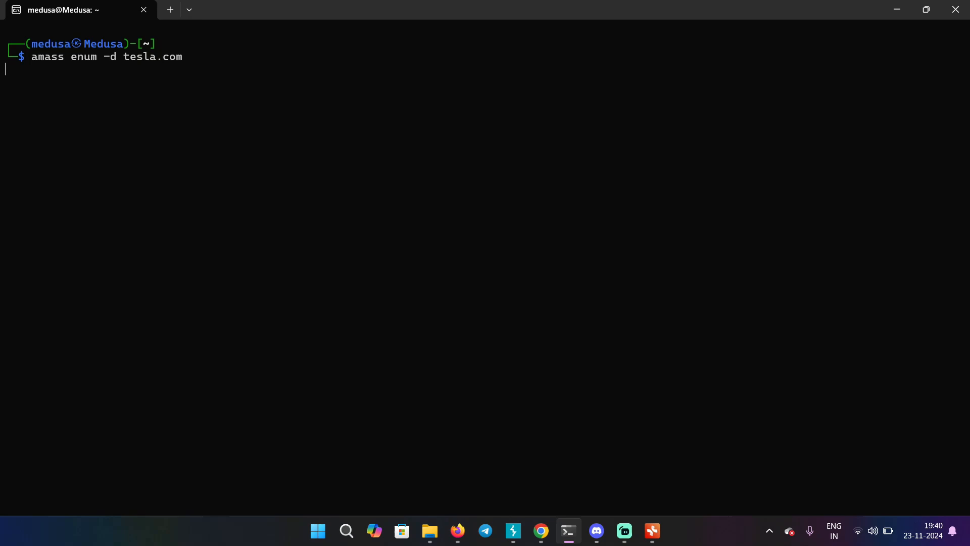
click(170, 9)
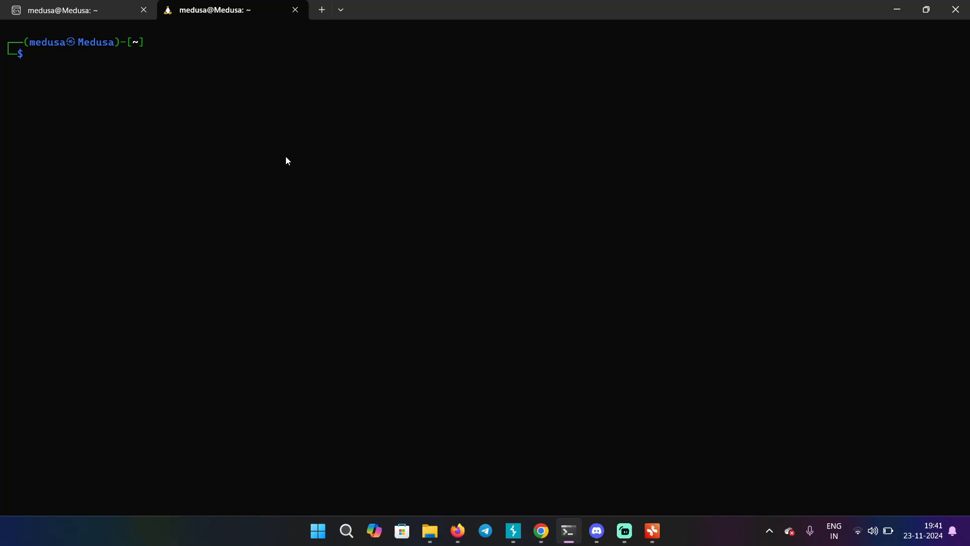
Enter the active brute-force amass command with the SecLists subdomain wordlist for tesla.com
text(amass enum -active -brute -w /usr/share/seclists/Discovery/DNS/Subdomain-wordlist.txt -d twitter.com)
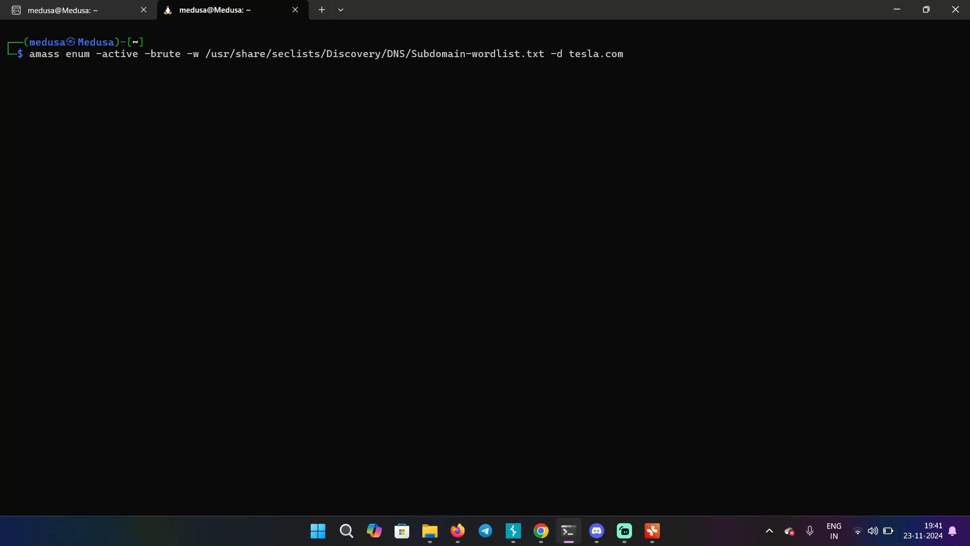
mouse_move(63, 104)
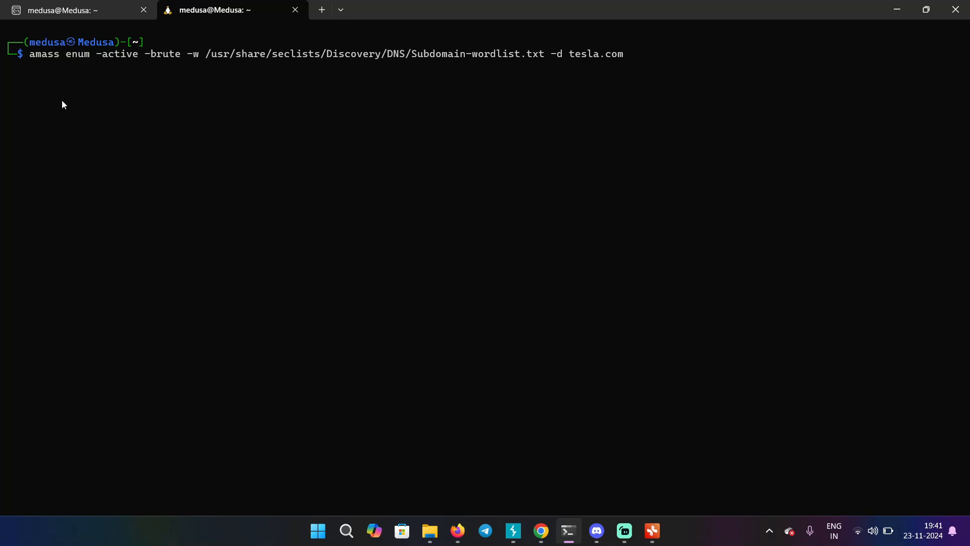
drag(202, 54, 544, 54)
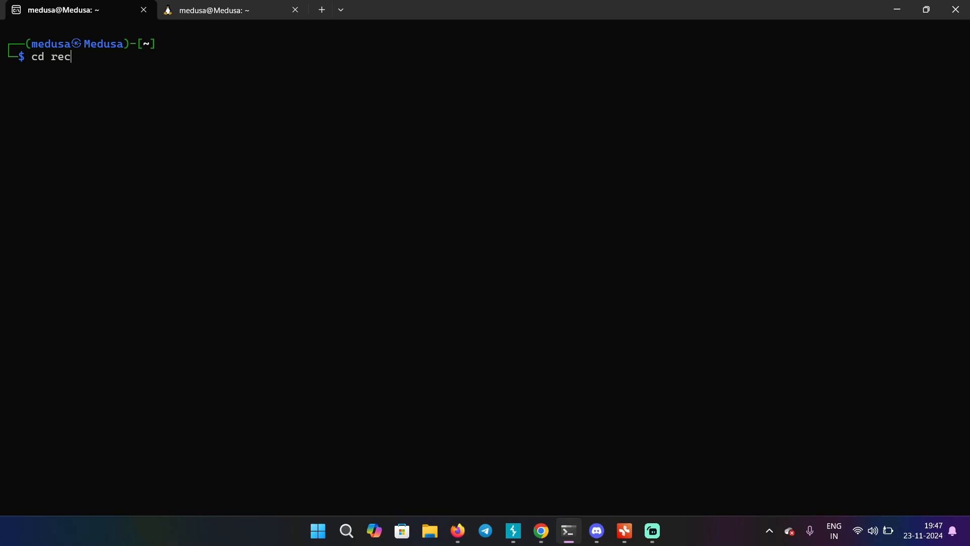
Enter the reconftw folder and run ./reconftw.sh to view its help
text(onftw)
text(ls)
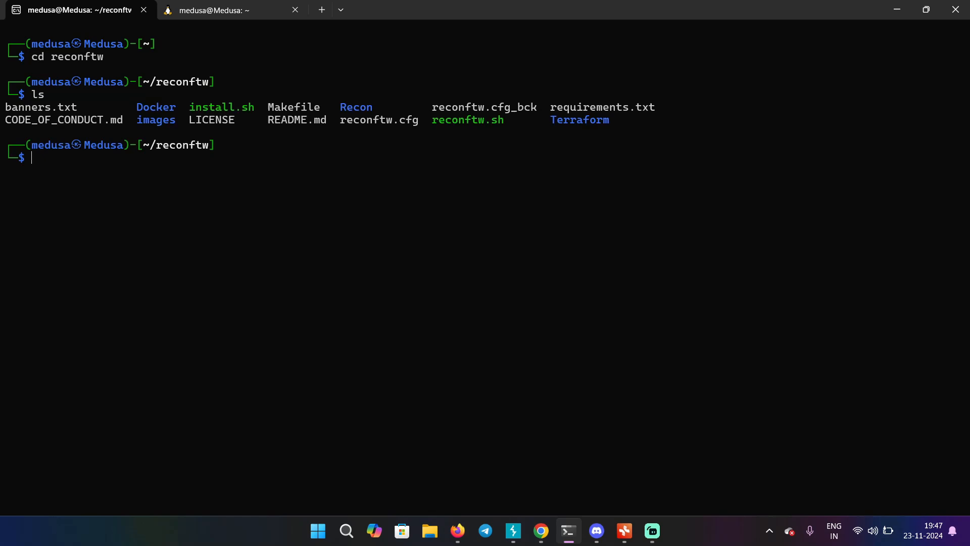
text(./reconft)
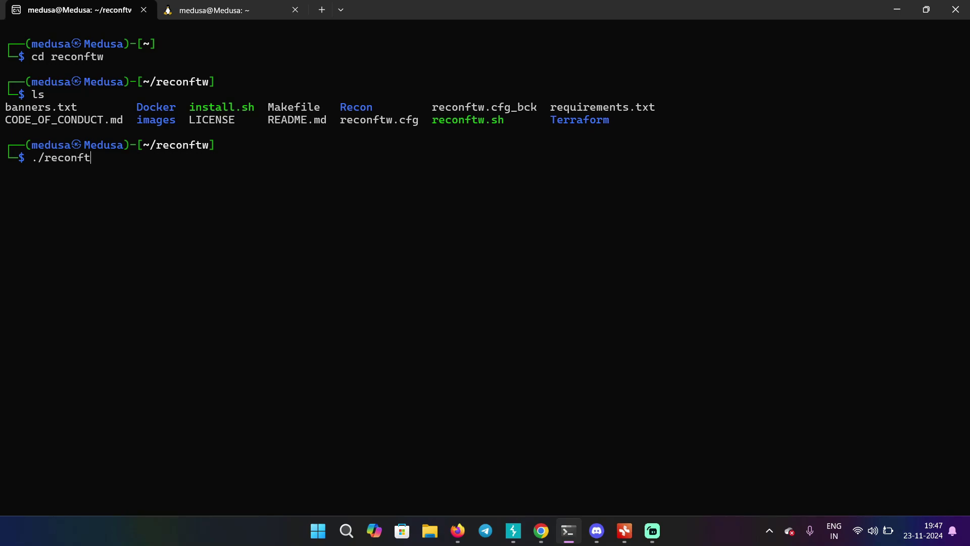
text(w)
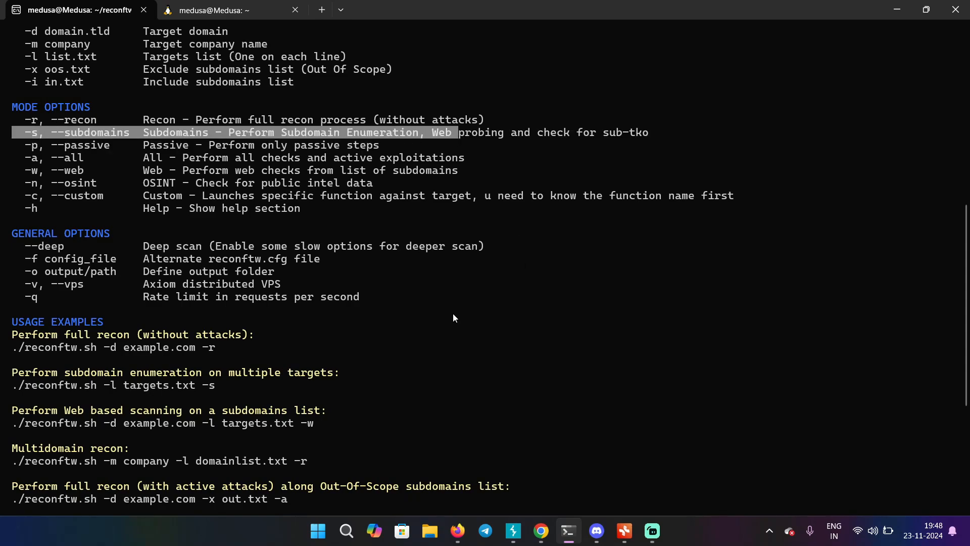
scroll(down, 3)
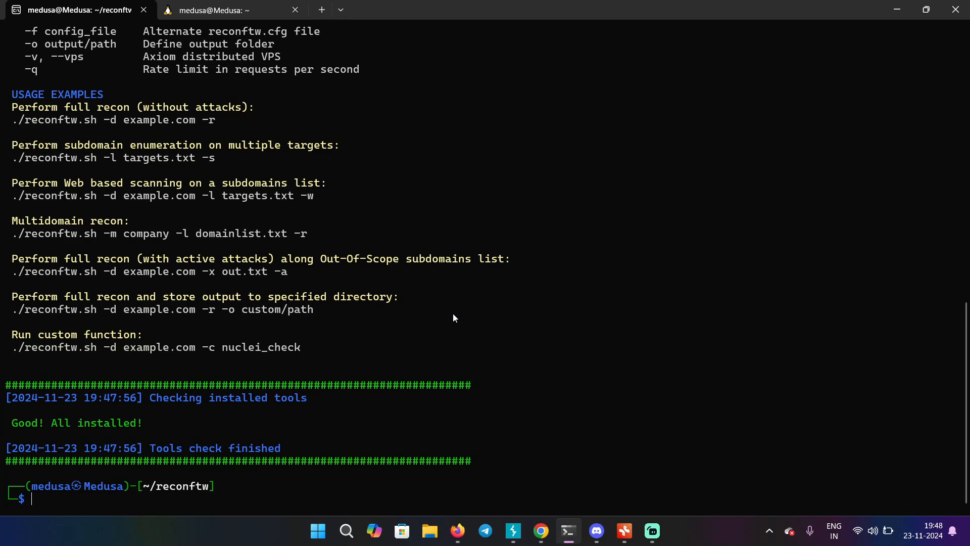
Run ./reconftw.sh -d tesla.com -s to enumerate tesla.com subdomains
text(./reconftw.sh -d tesla.com)
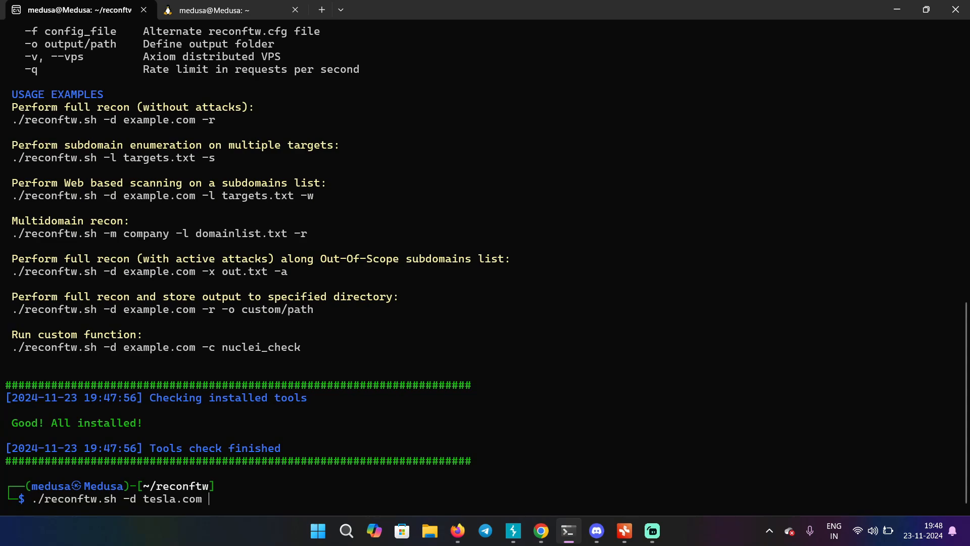
text(-s)
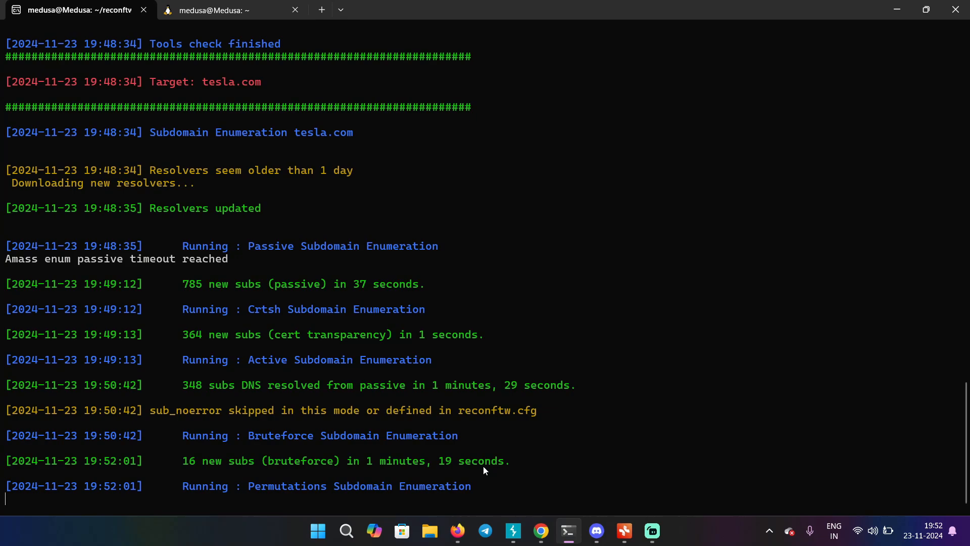
Stop reconftw with Ctrl+C and move into Recon/tesla.com/subdomains
key(ctrl+c)
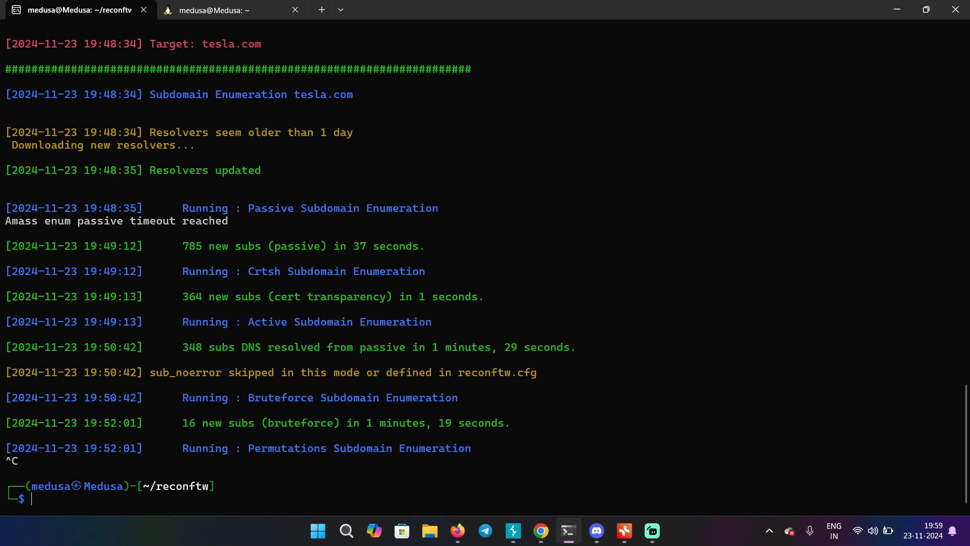
text(cd)
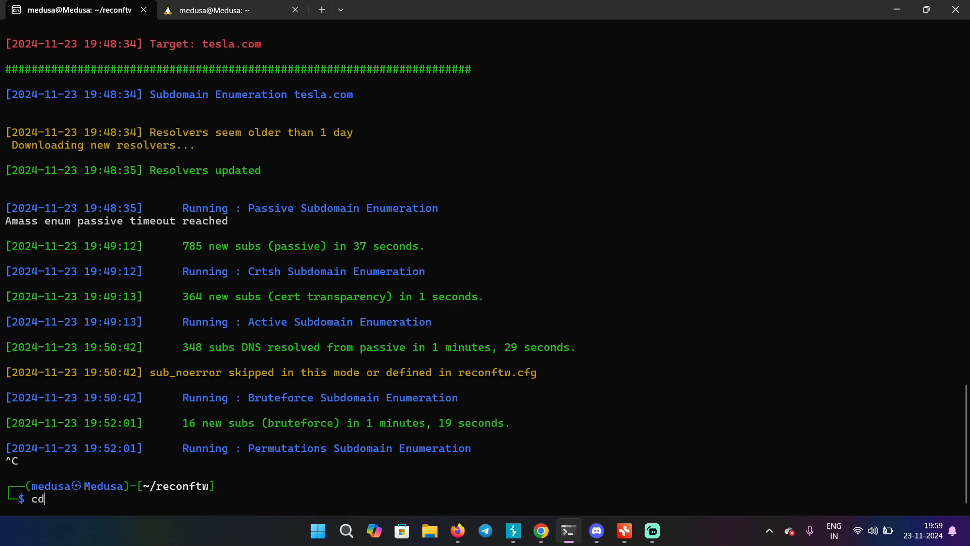
text(ls)
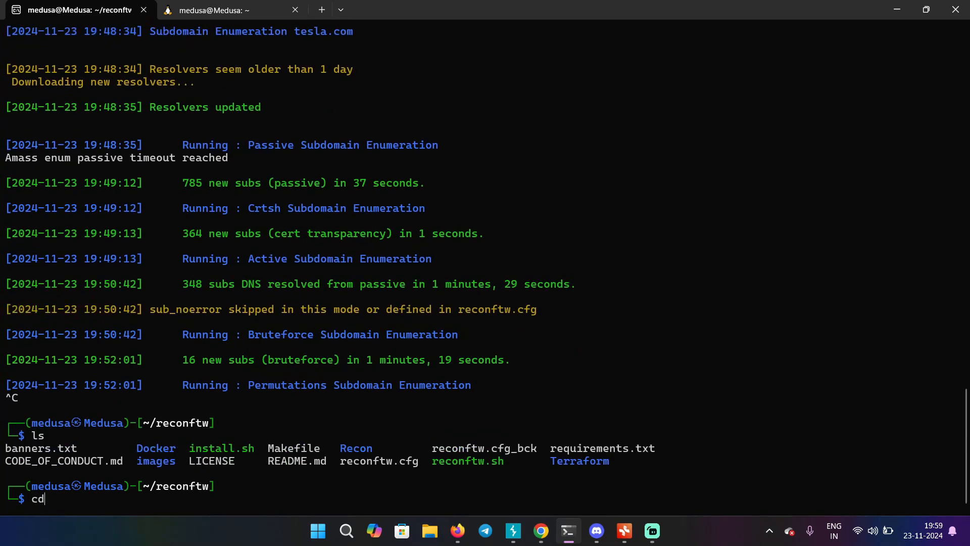
text(Recon)
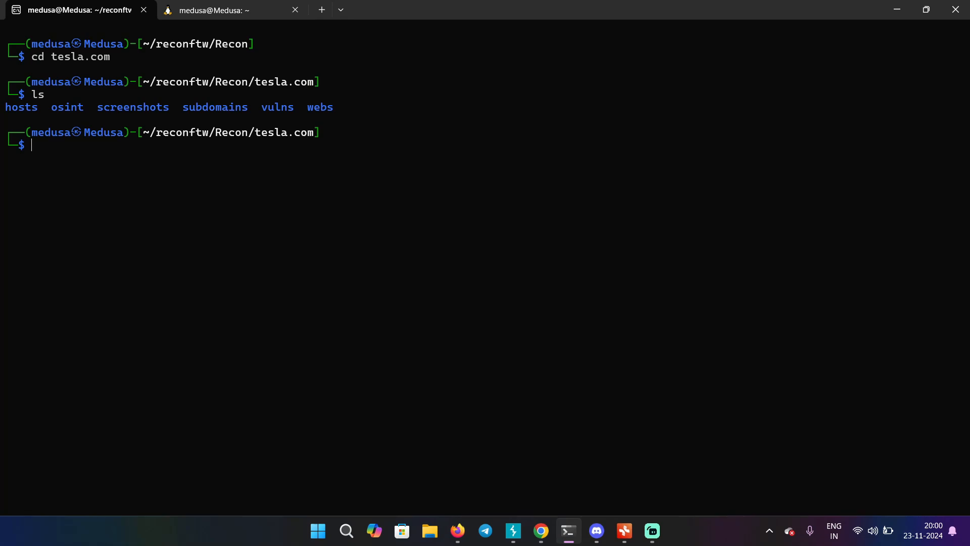
text(cd subdomains)
text(nano subdomains)
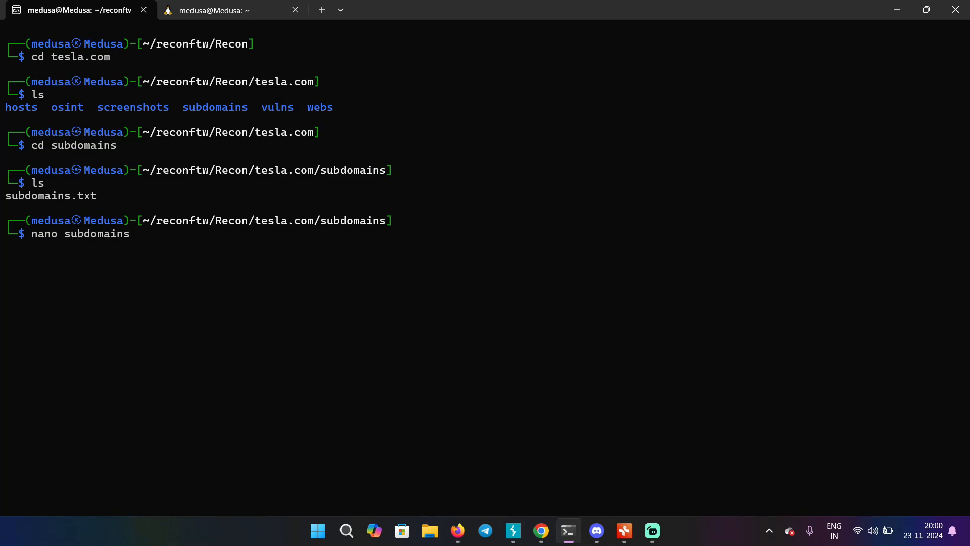
Review subdomains.txt in nano, then exit the editor
text(.)
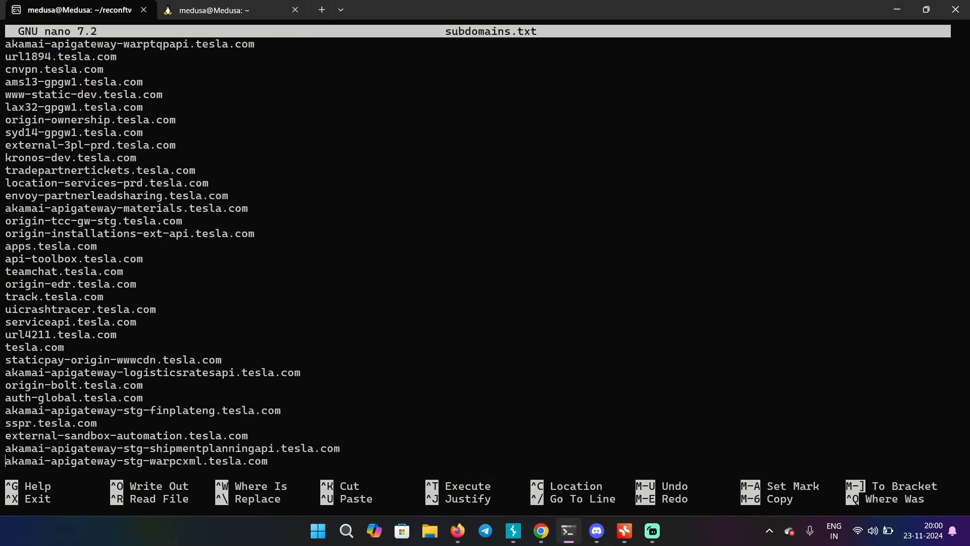
scroll(down, 3)
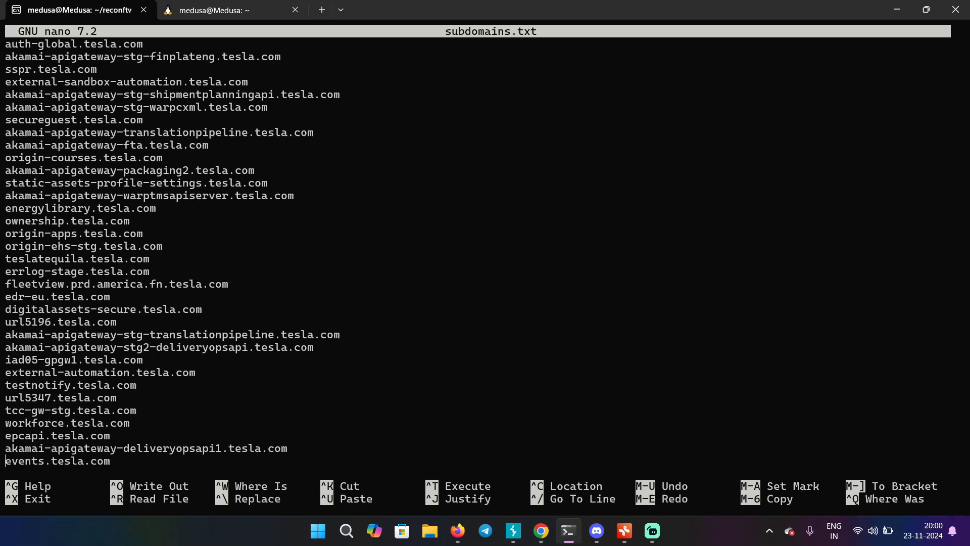
key(Ctrl+X)
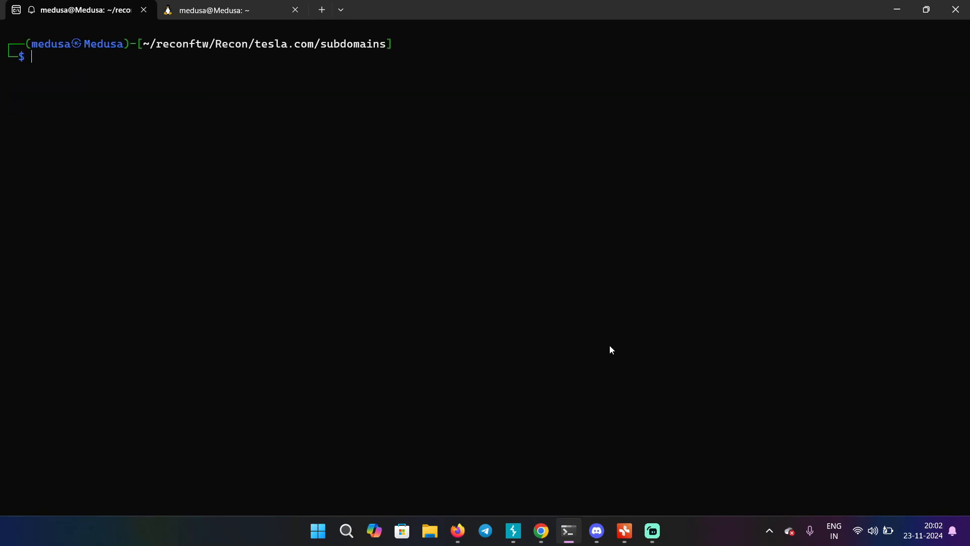
text(cat subdomains.tx)
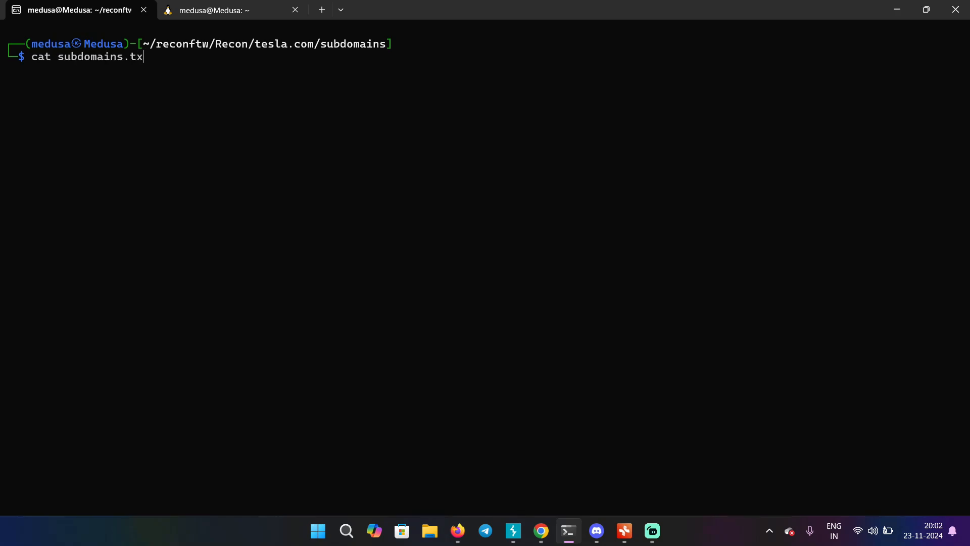
text(t | h)
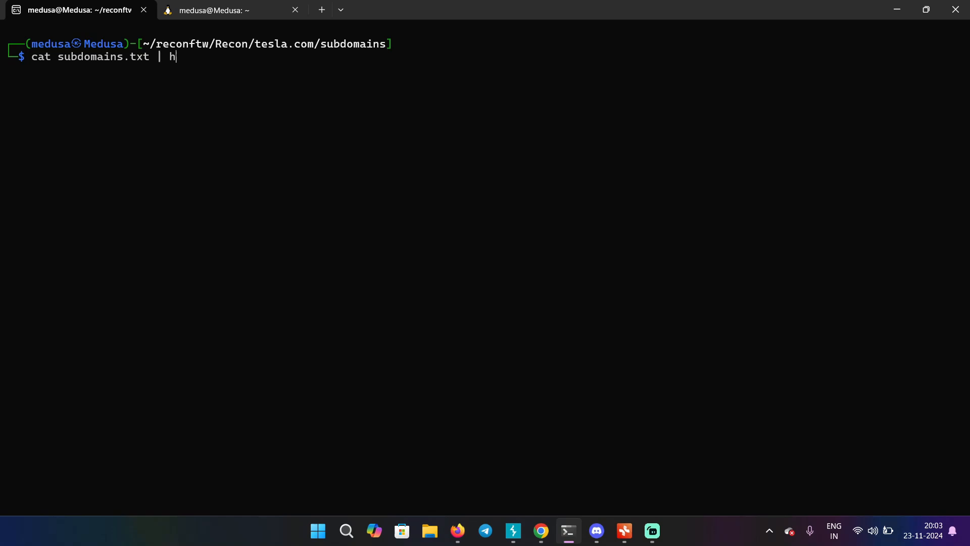
text(ttpx-toolkit -mc 200)
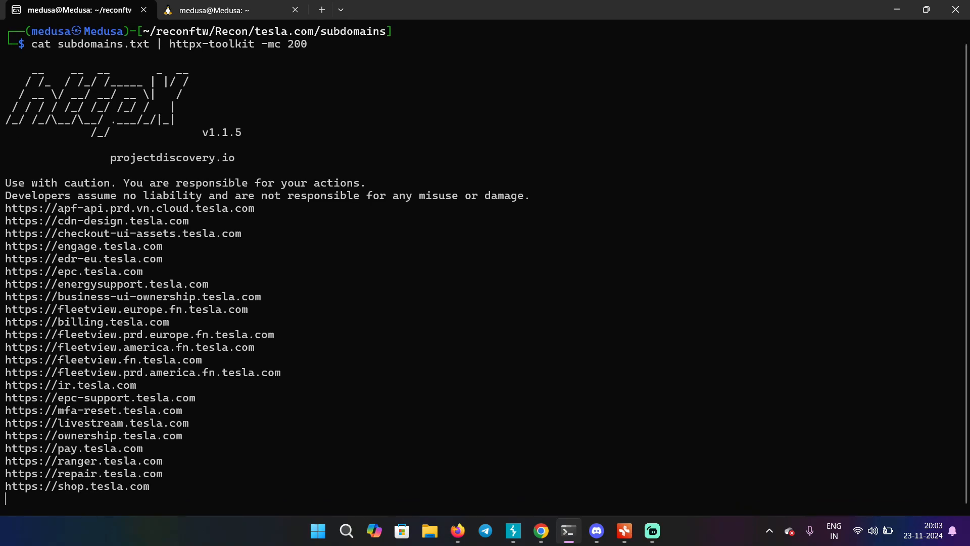
scroll(down, 3)
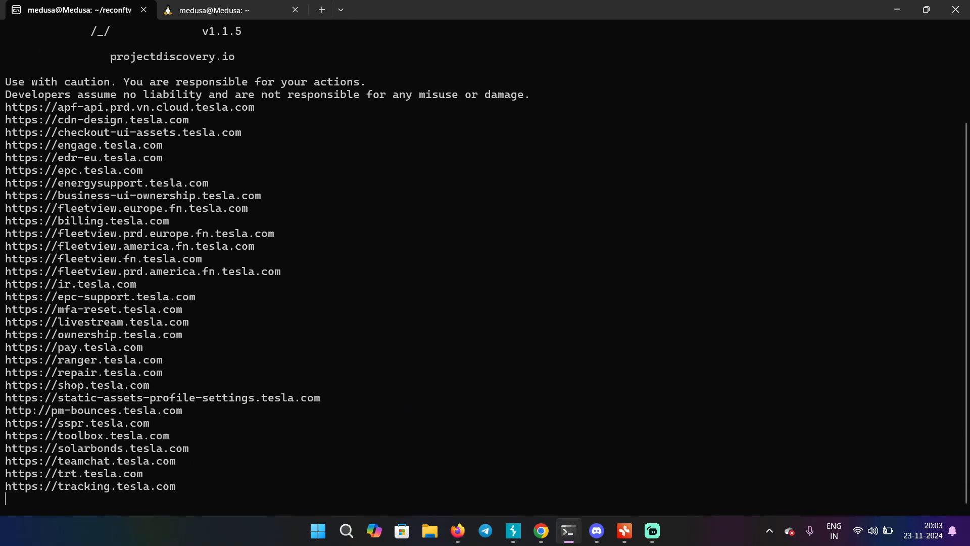
scroll(down, 3)
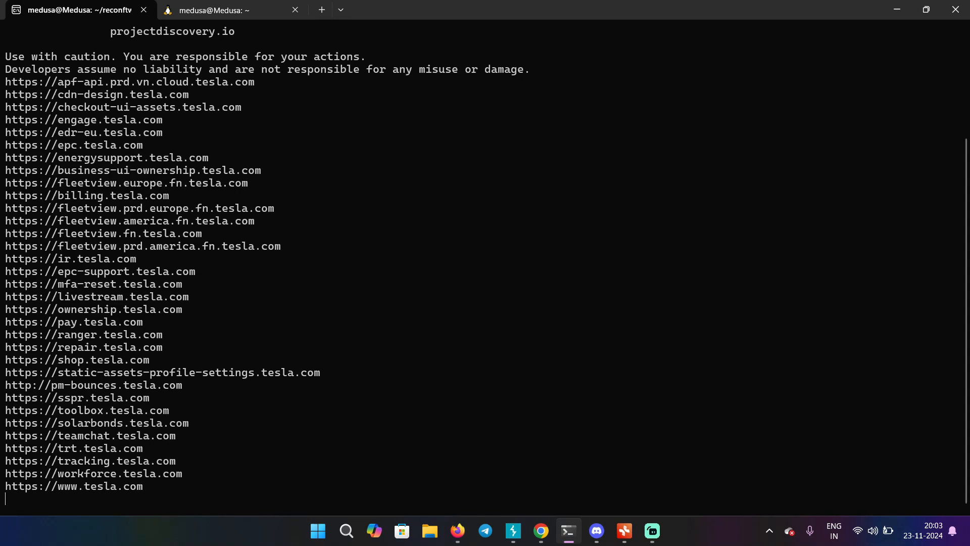